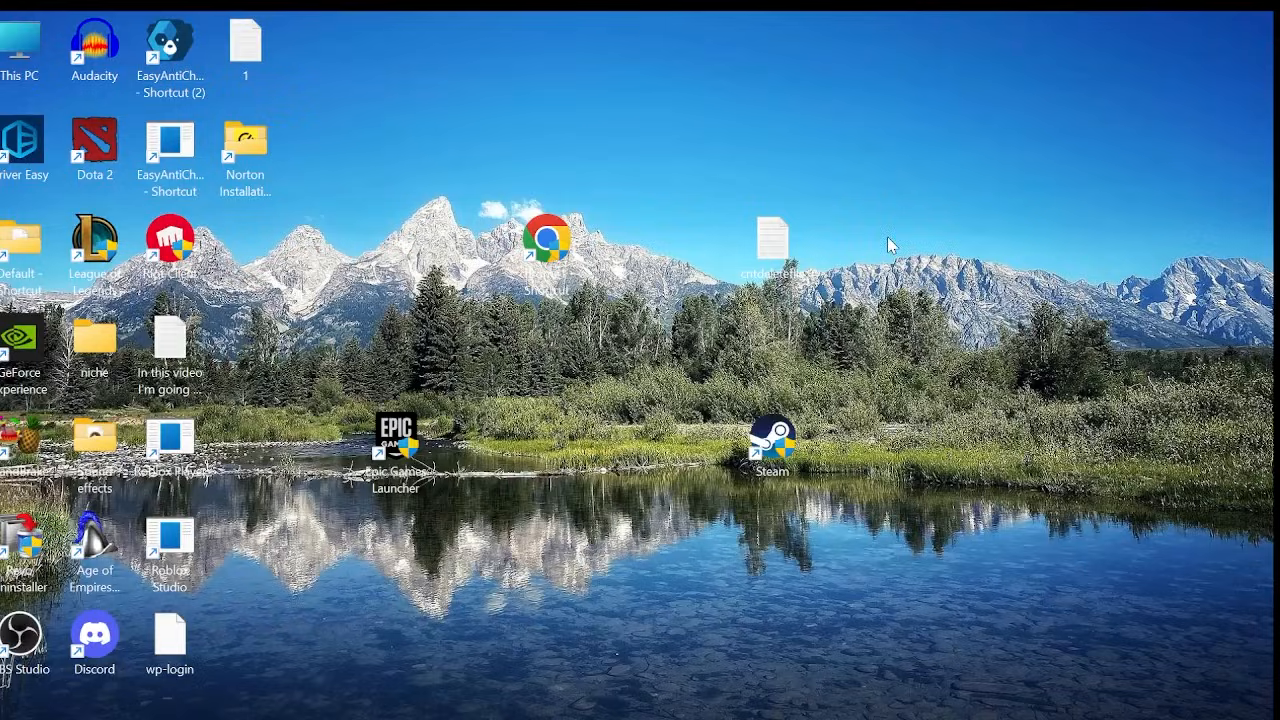
{"action": "mouse_move", "coordinate": [804, 498]}
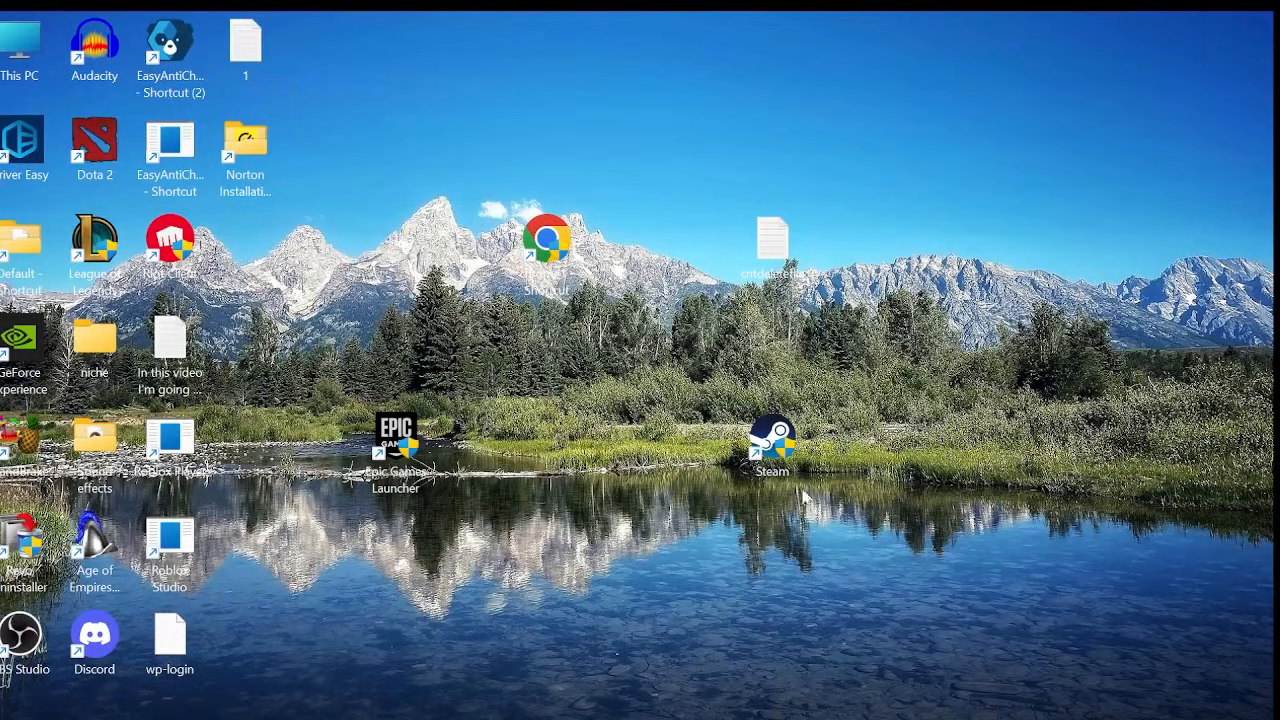
Launch Steam and bring up Dota 2's Properties window from the library list.
{"action": "double_click", "coordinate": [772, 440]}
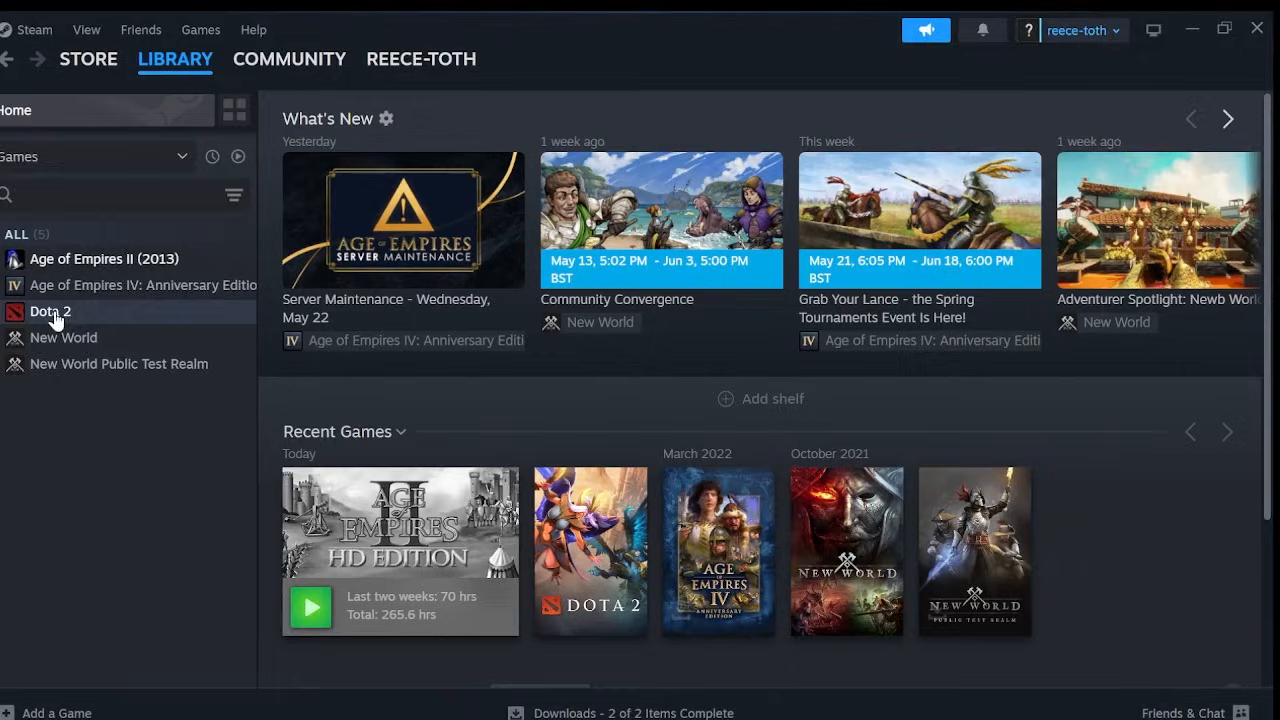
{"action": "right_click", "coordinate": [50, 312]}
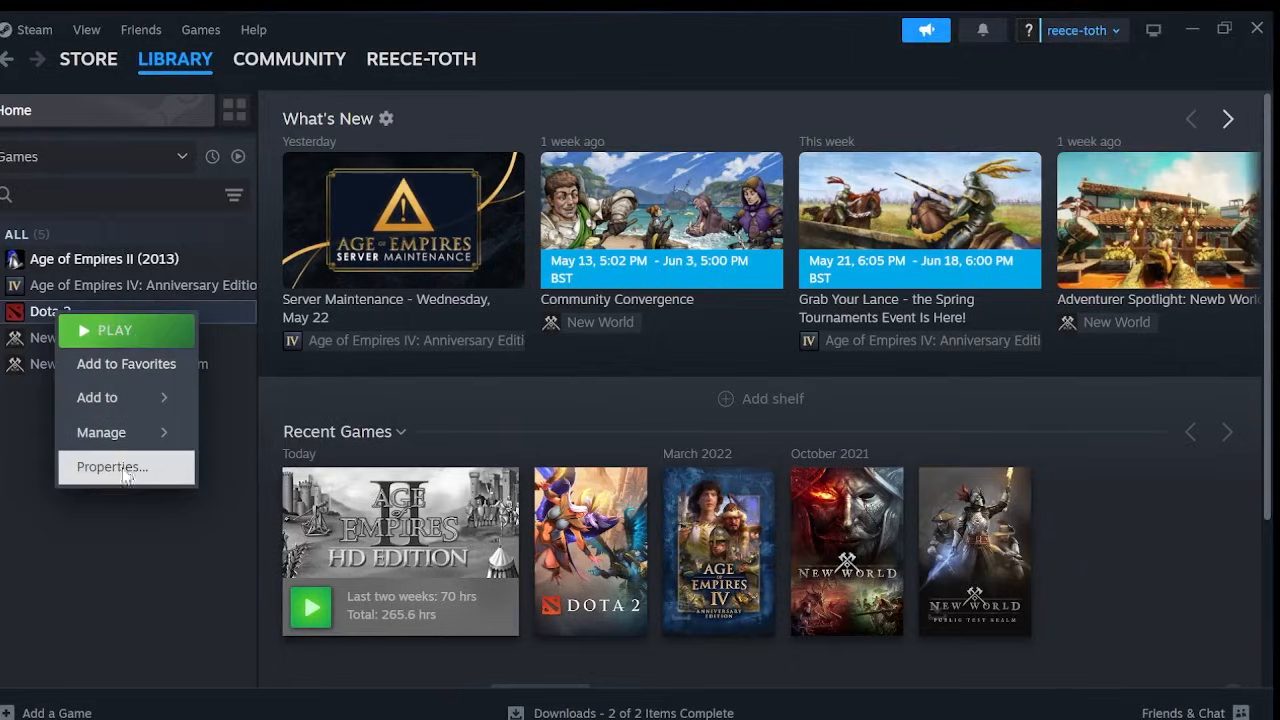
{"action": "left_click", "coordinate": [112, 466]}
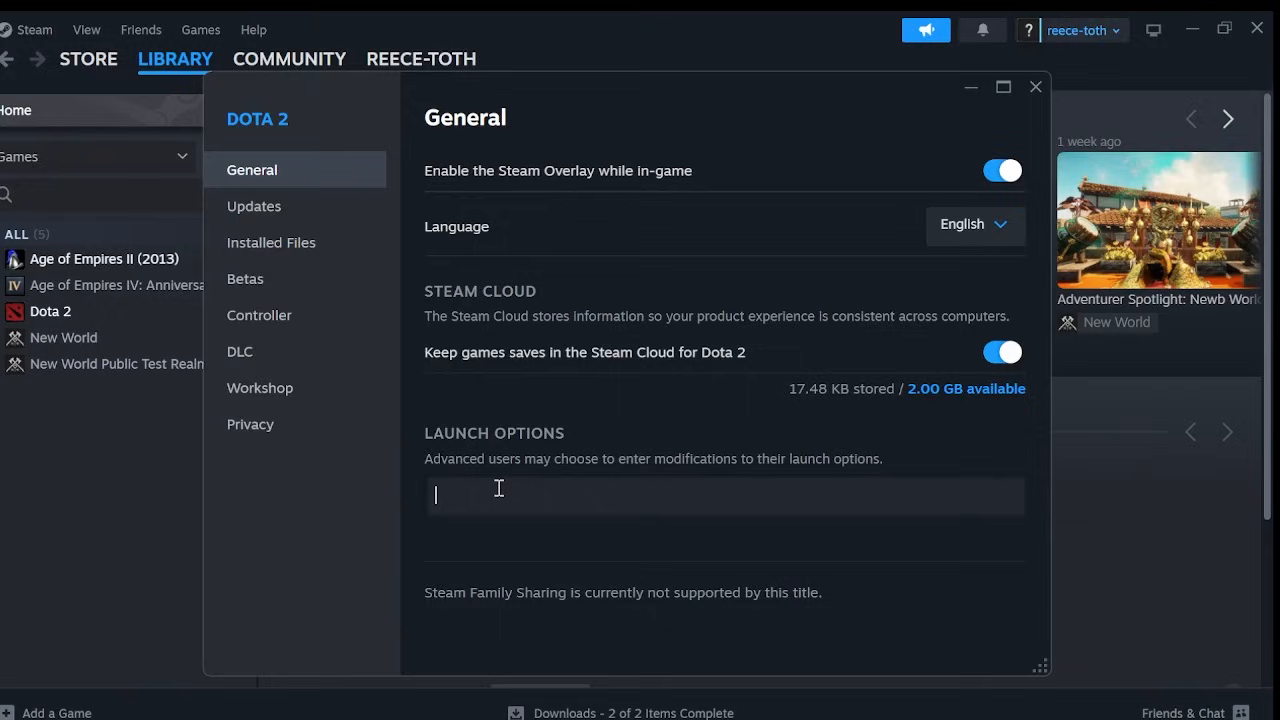
Enter launch options '-high -map -nohltv' for Dota 2 and close the properties window.
{"action": "type", "text": "-high"}
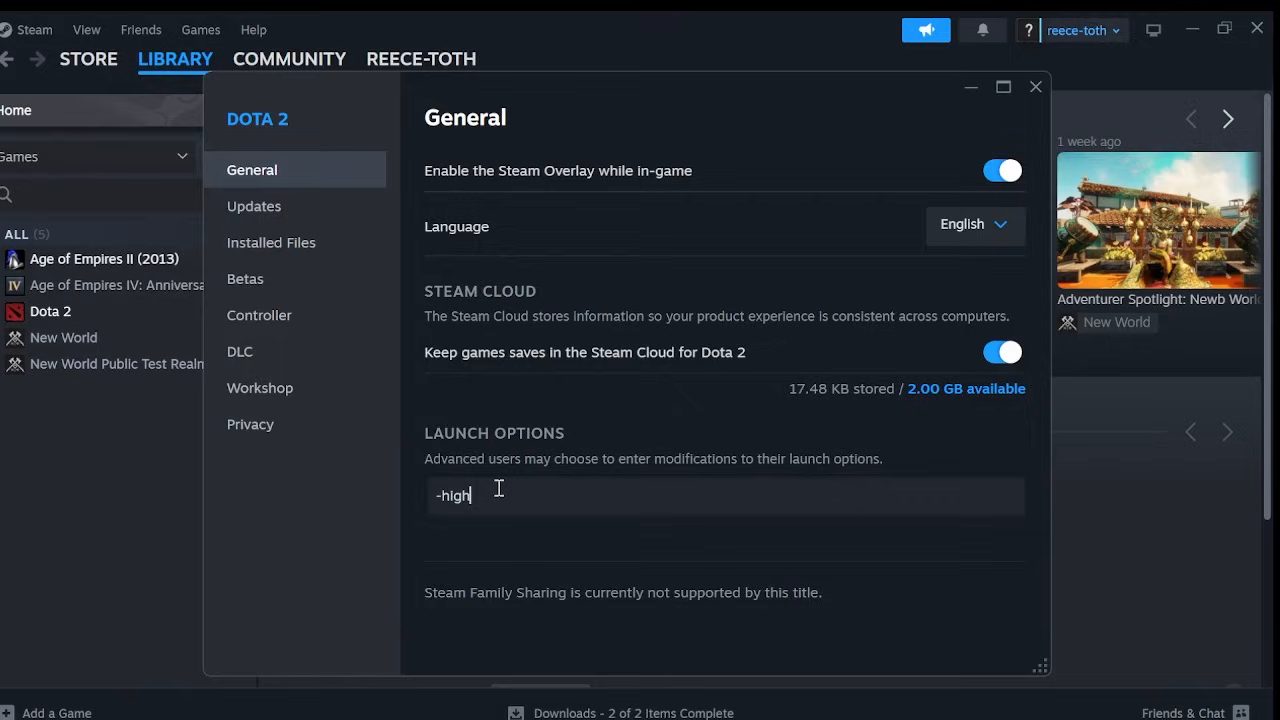
{"action": "type", "text": "-map"}
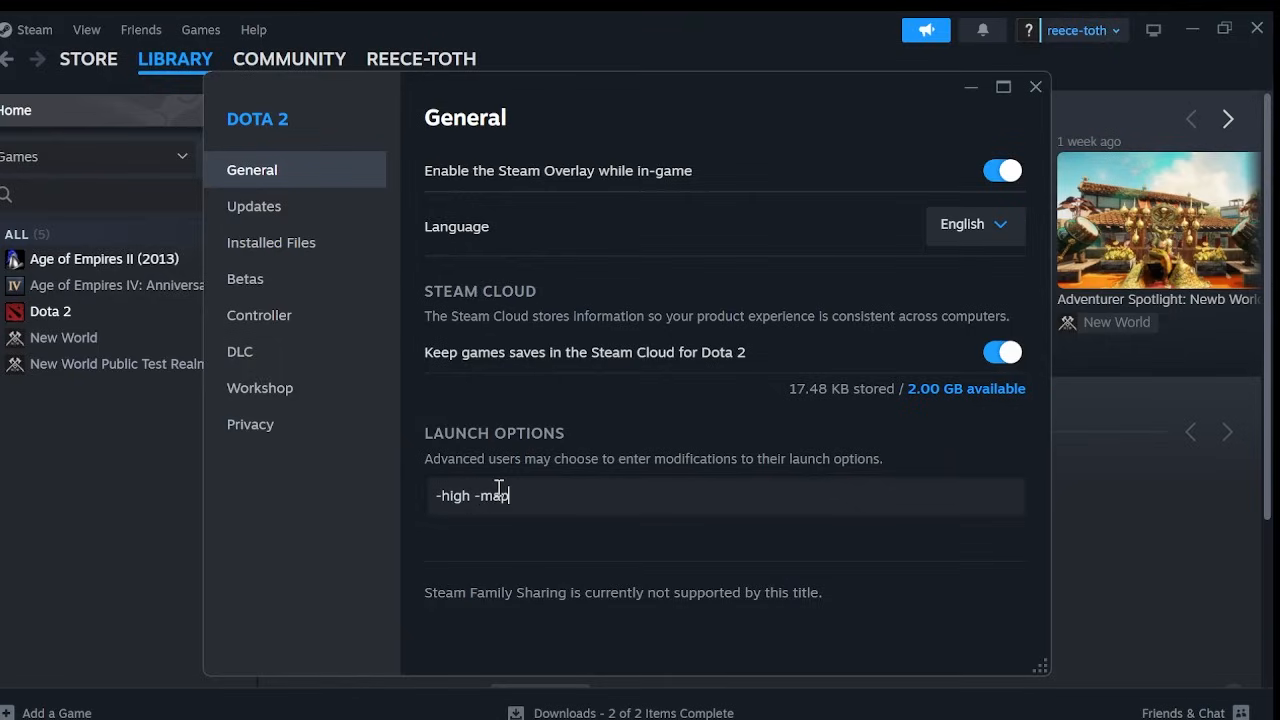
{"action": "mouse_move", "coordinate": [784, 362]}
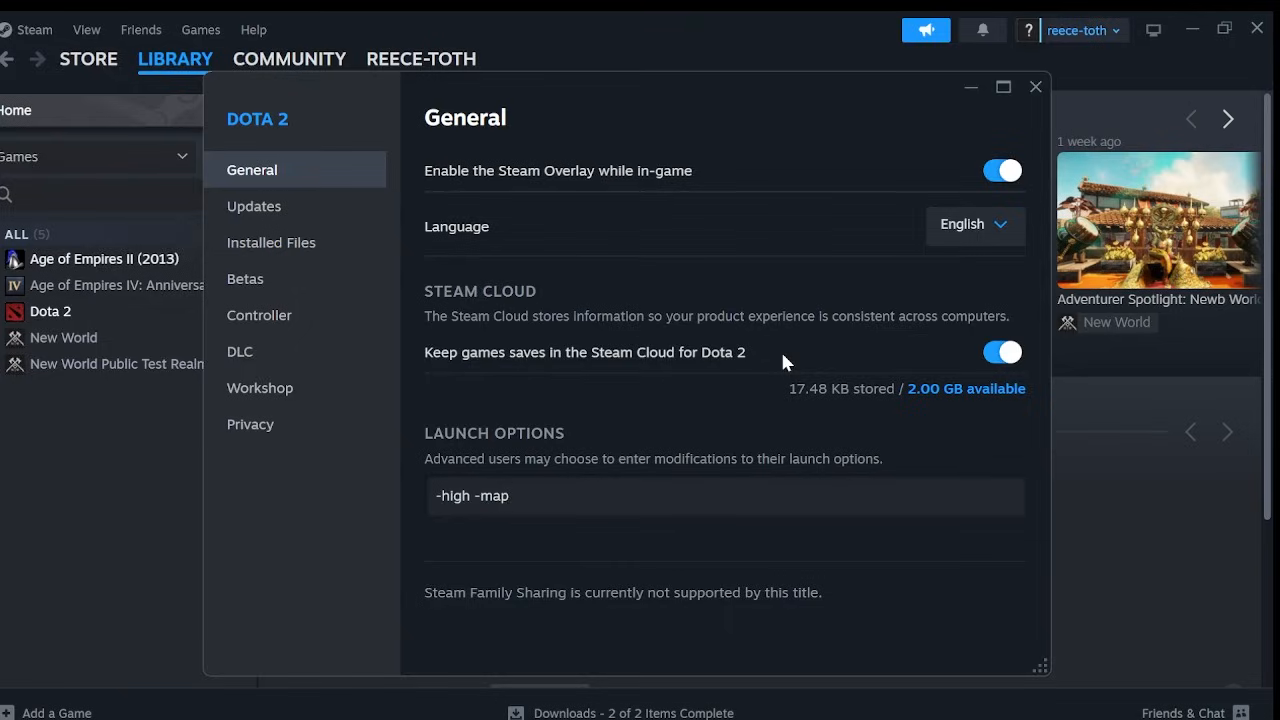
{"action": "left_click", "coordinate": [510, 496]}
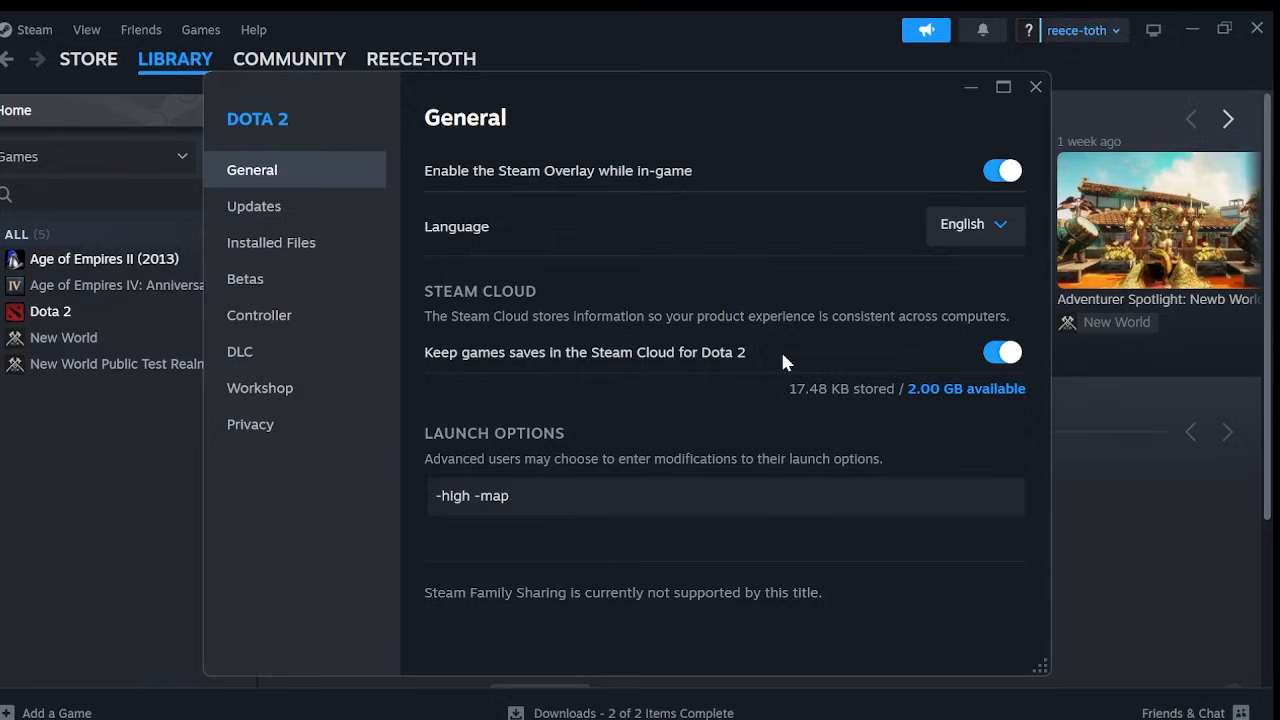
{"action": "type", "text": "-noh"}
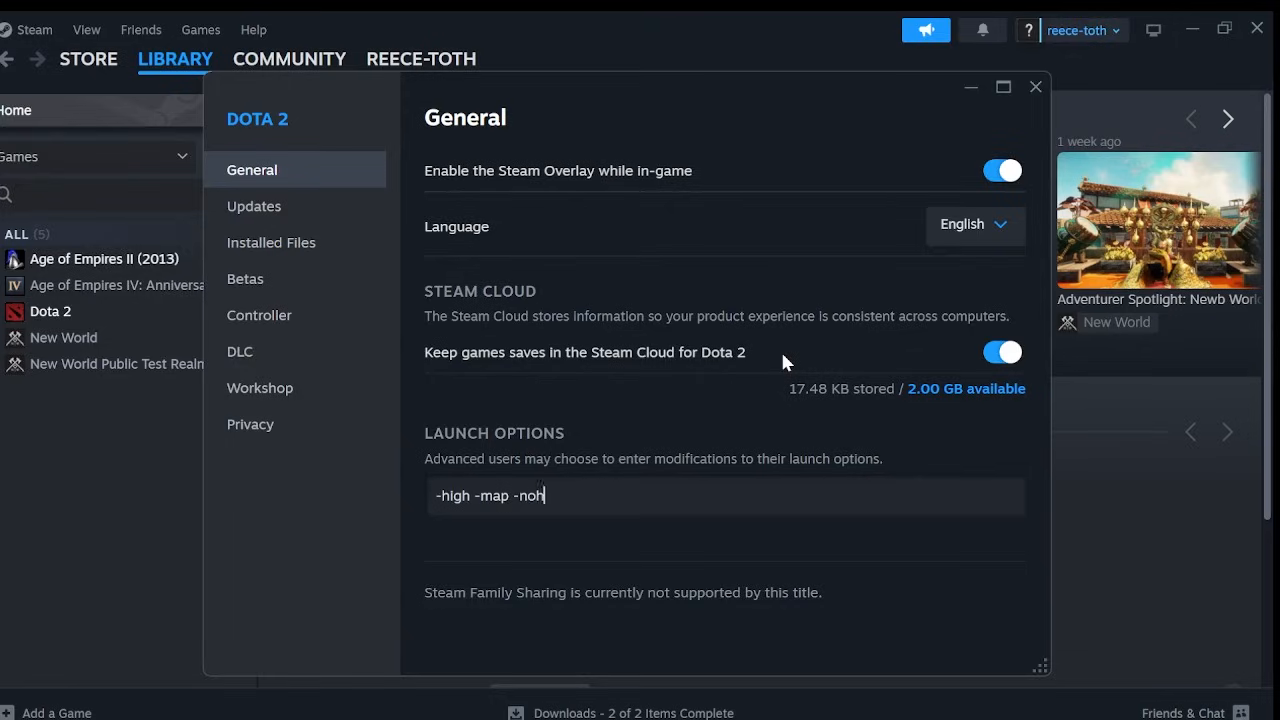
{"action": "type", "text": "ltv"}
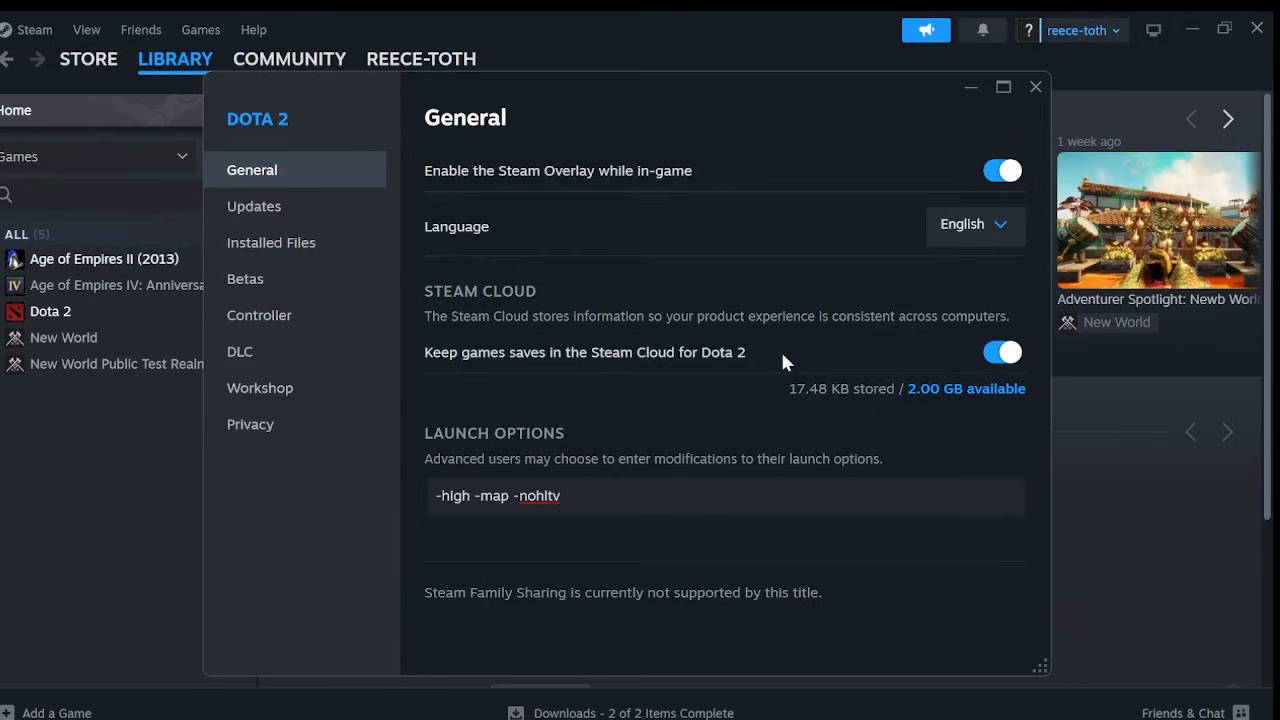
{"action": "mouse_move", "coordinate": [694, 322]}
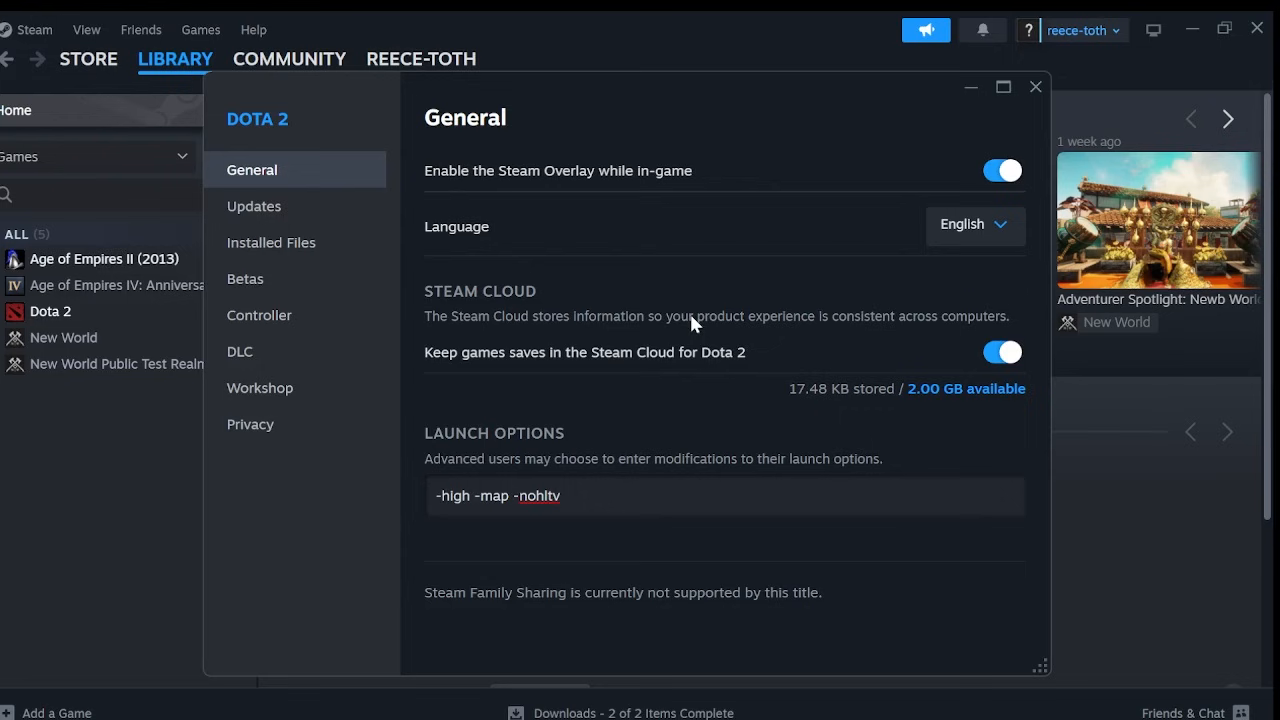
{"action": "left_click", "coordinate": [1036, 86]}
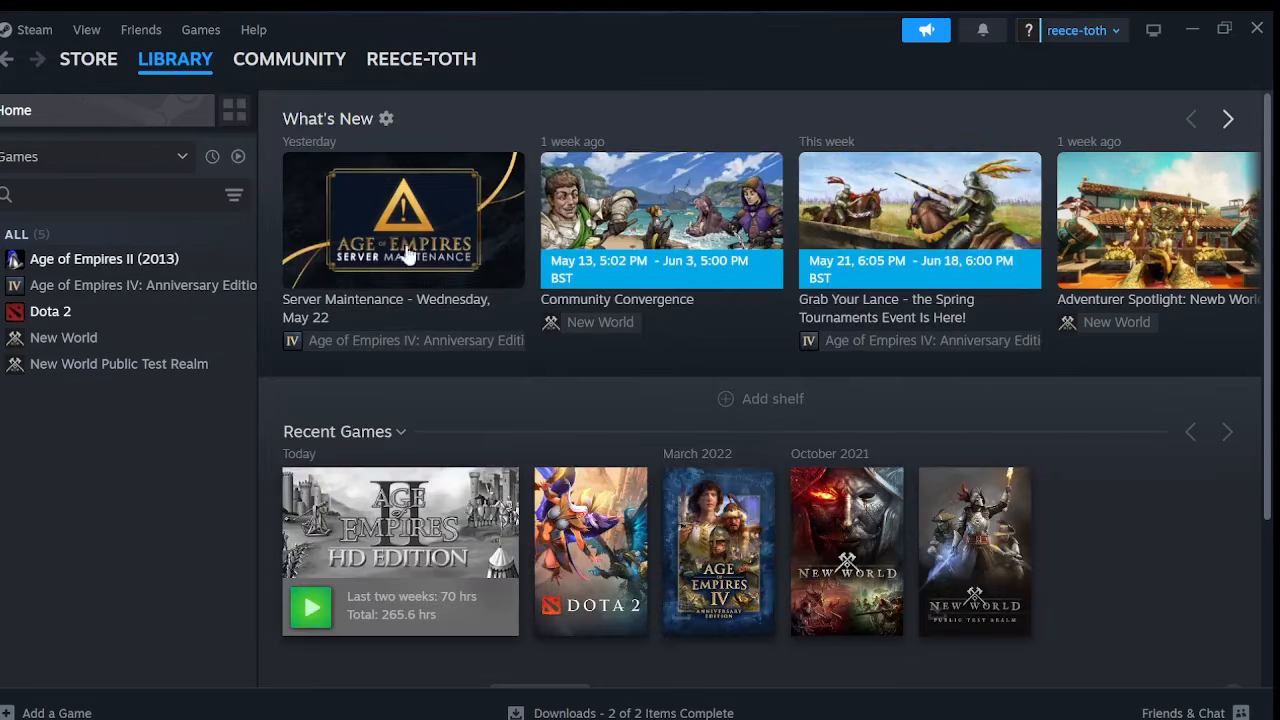
Start Dota 2 and bring up the Options page of its settings.
{"action": "left_click", "coordinate": [50, 312]}
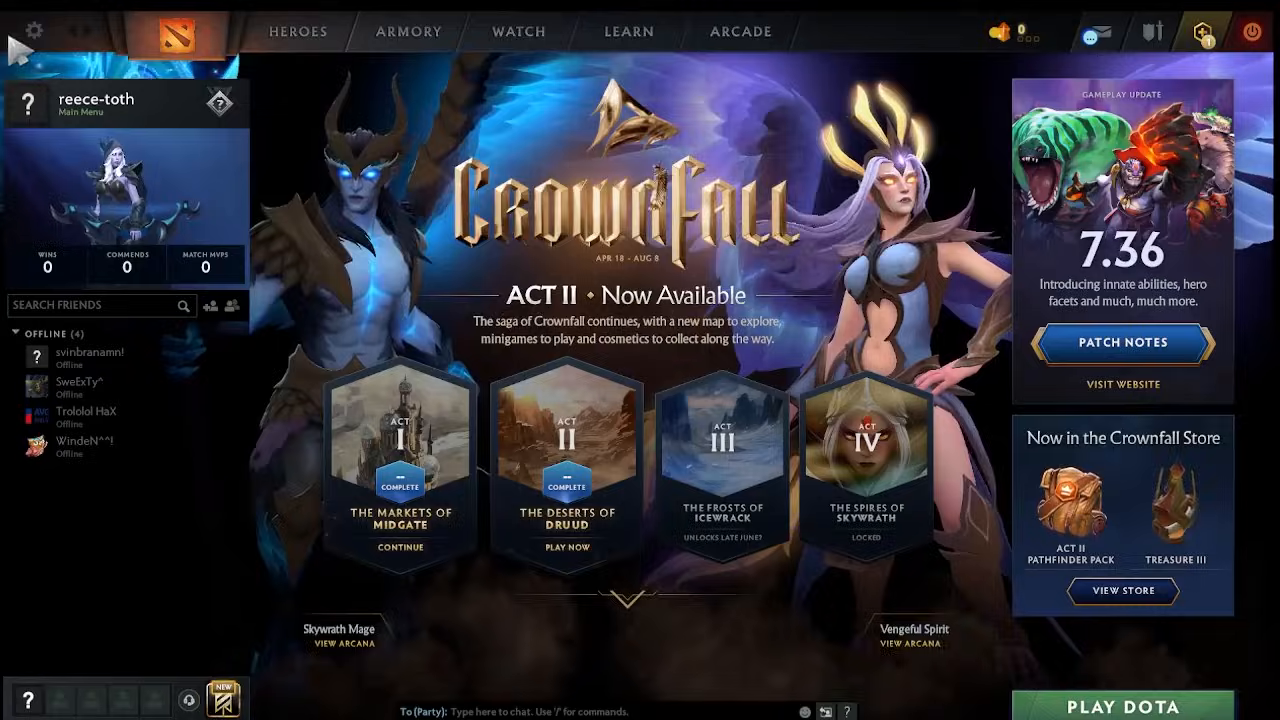
{"action": "left_click", "coordinate": [32, 30]}
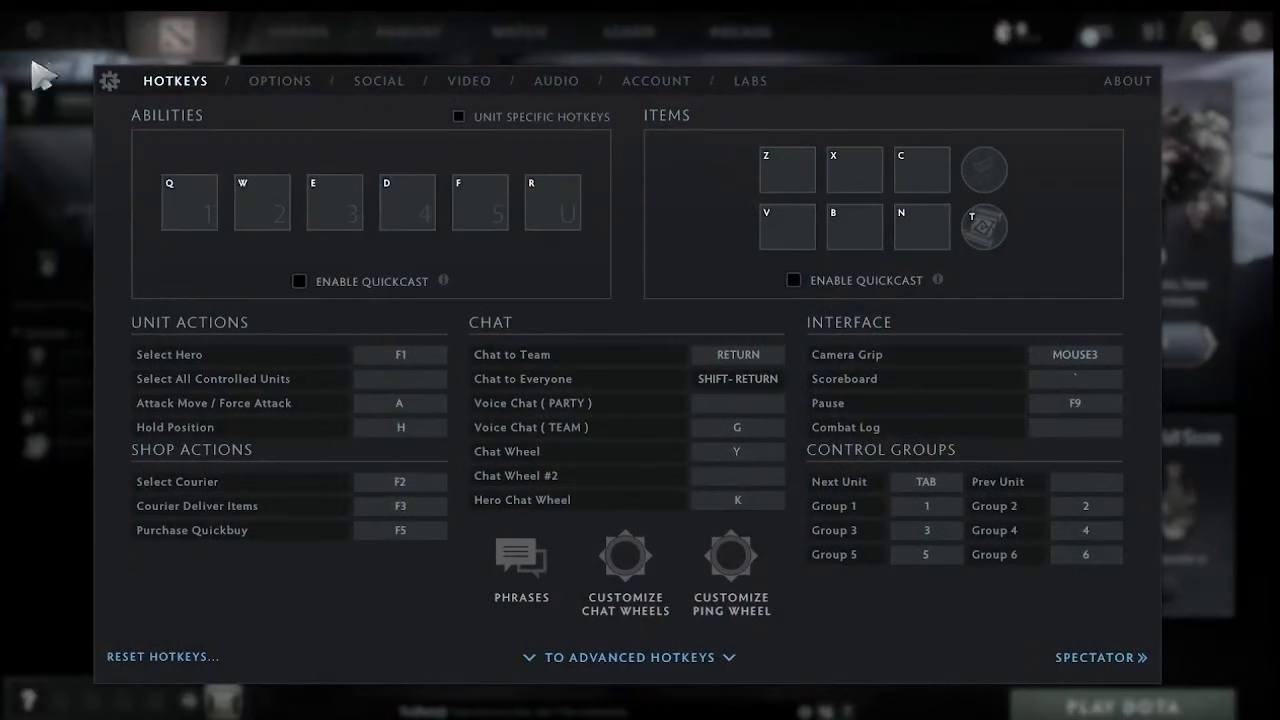
{"action": "left_click", "coordinate": [280, 80]}
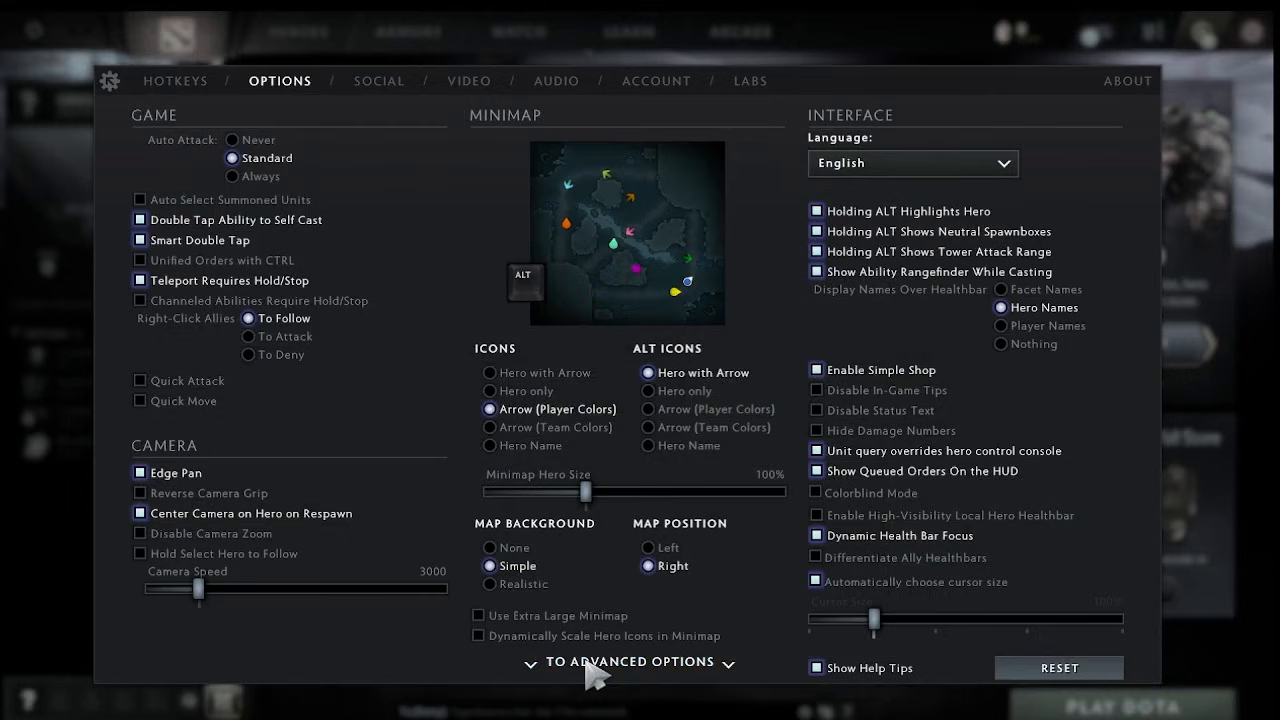
In Advanced Options, set Network to 'I have a High-end Network'.
{"action": "left_click", "coordinate": [630, 662]}
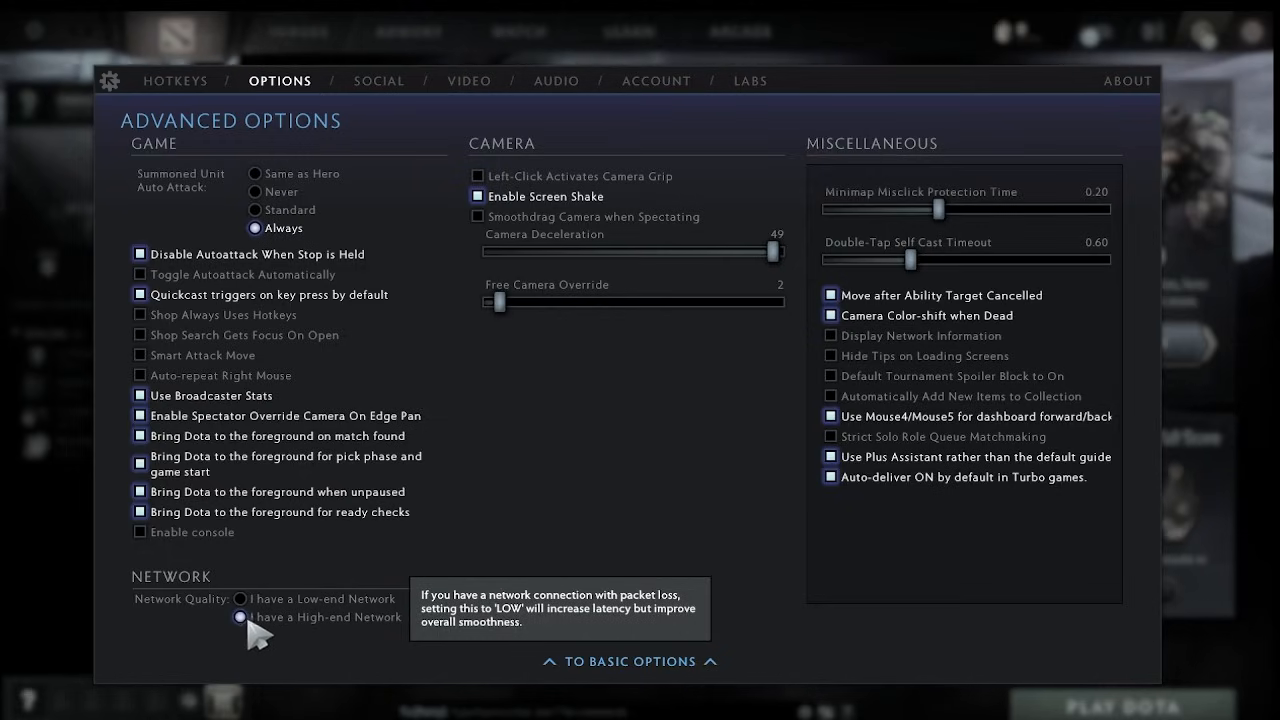
{"action": "mouse_move", "coordinate": [296, 640]}
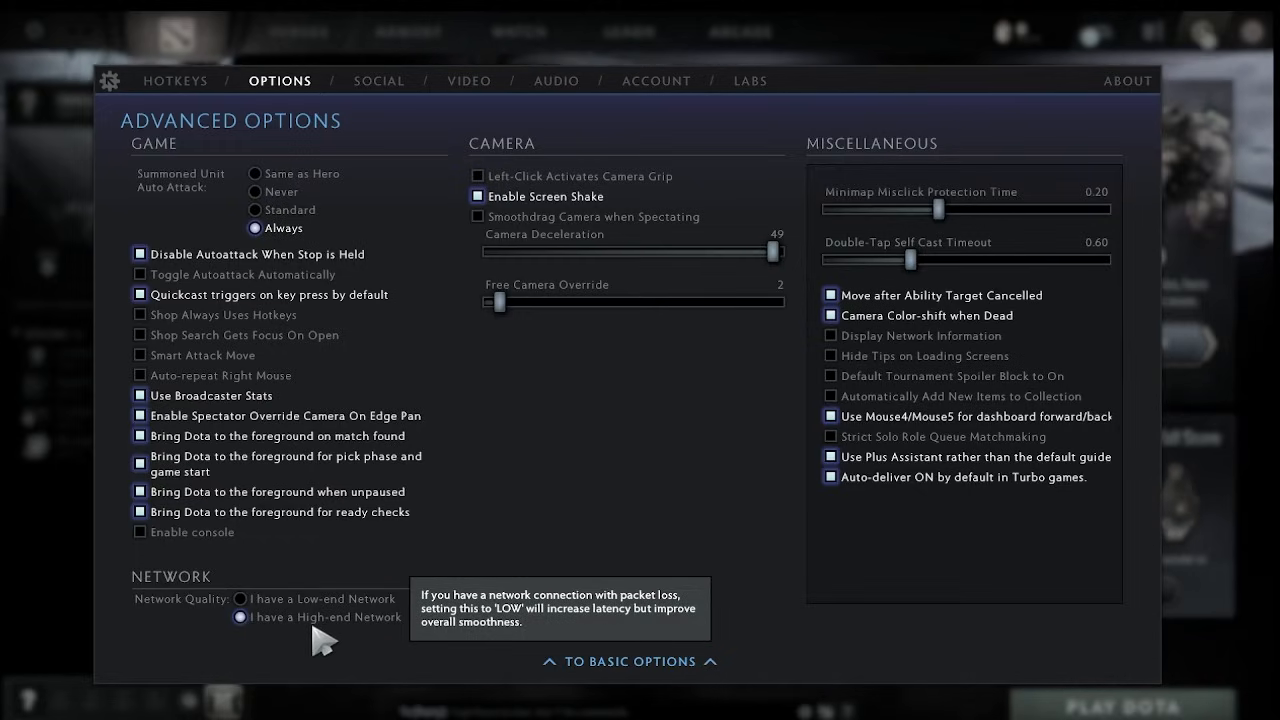
{"action": "mouse_move", "coordinate": [330, 540]}
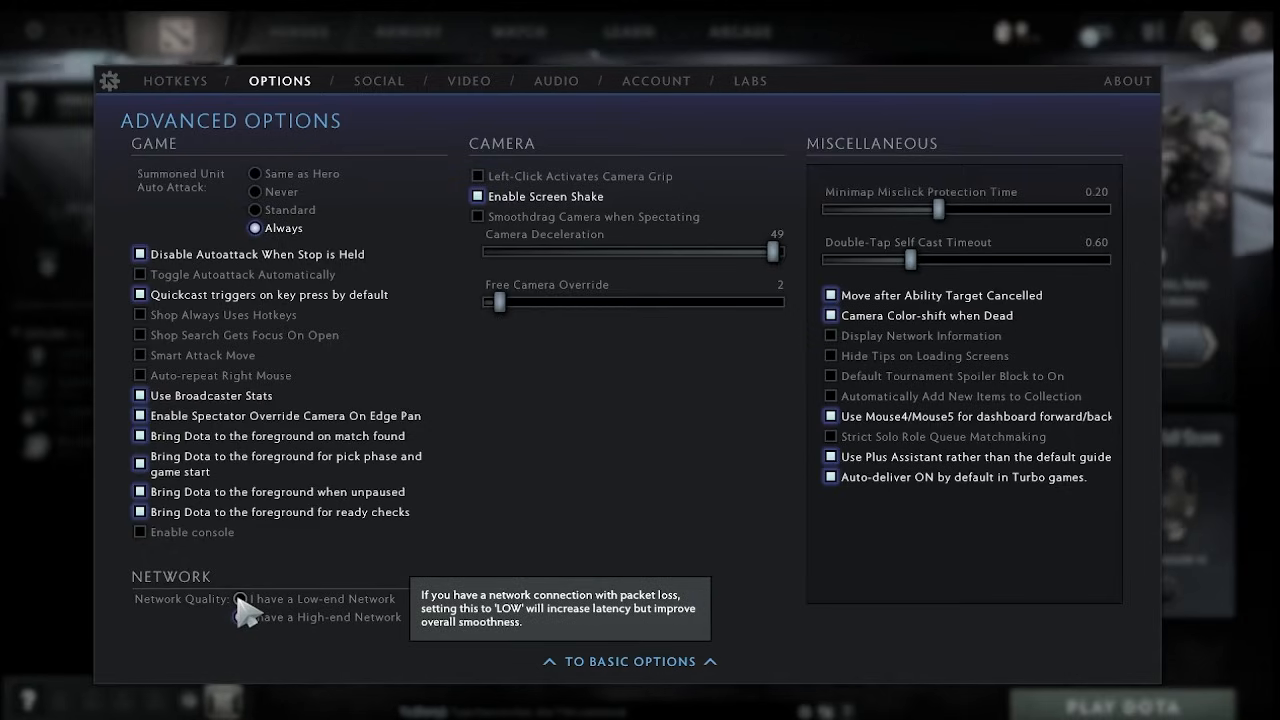
{"action": "left_click", "coordinate": [240, 616]}
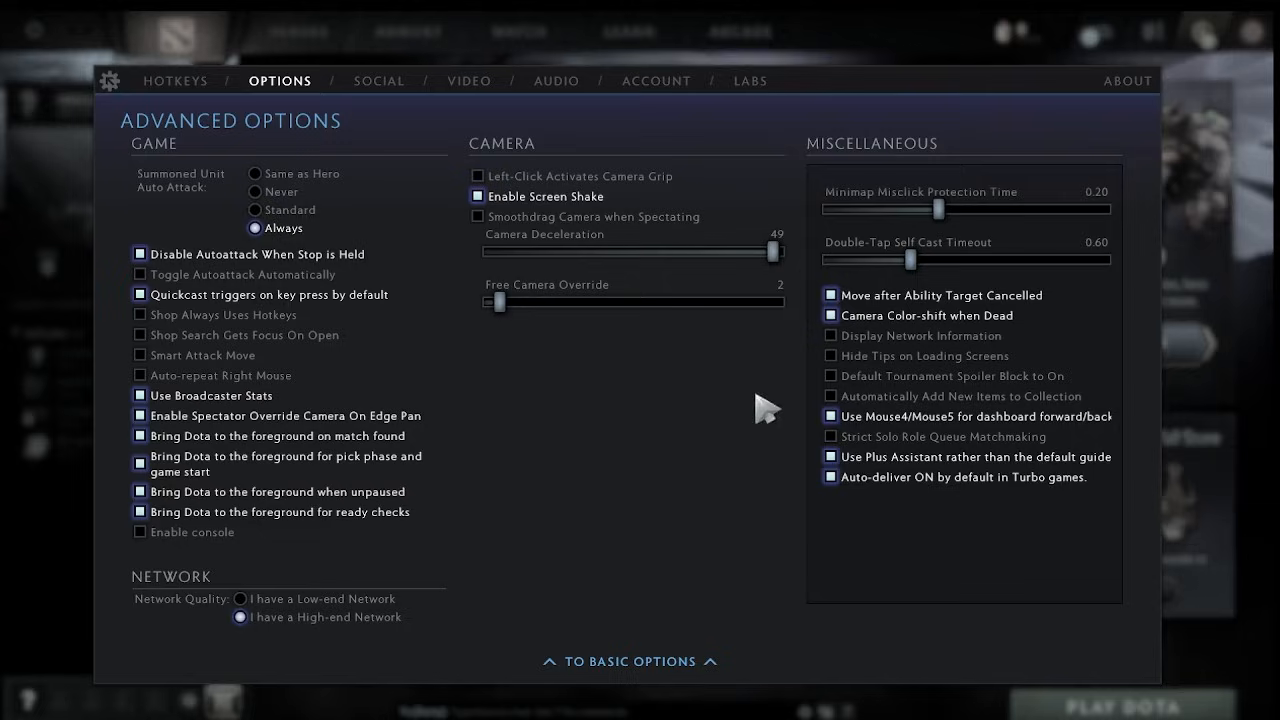
{"action": "mouse_move", "coordinate": [832, 336]}
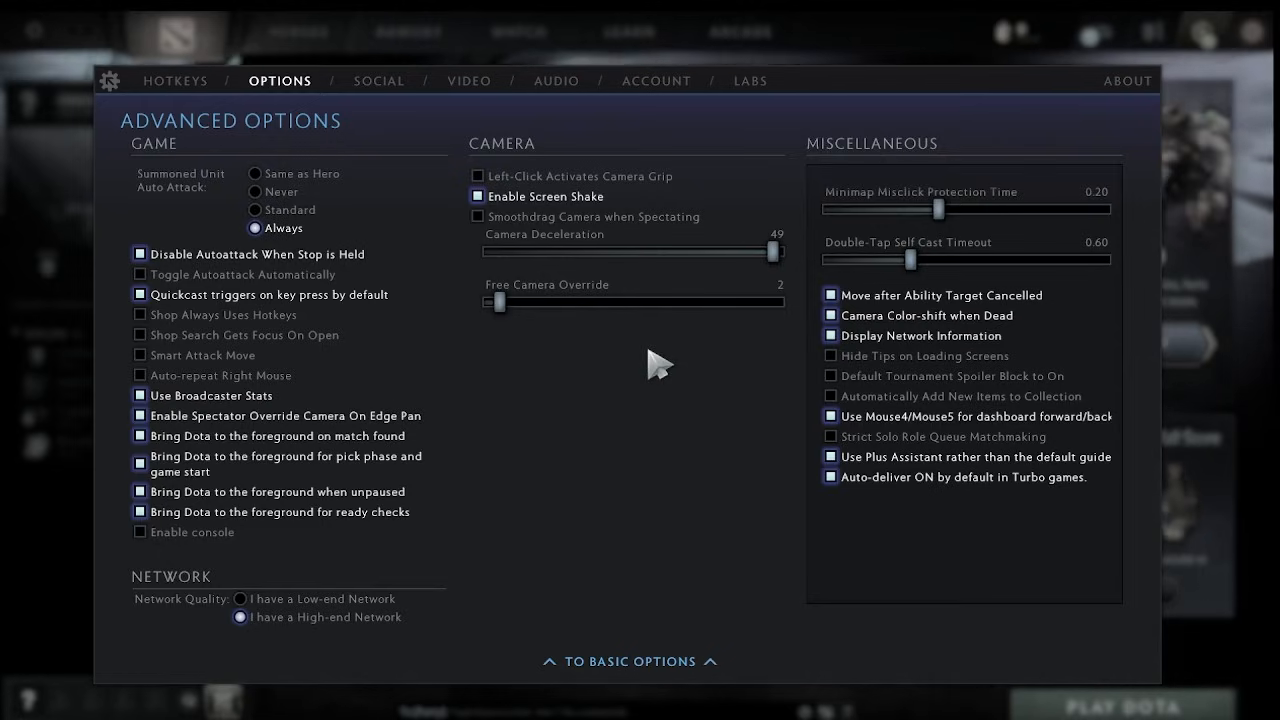
In Video settings, choose Vulkan (-vulkan) as the next-launch rendering API and raise basic rendering above fastest.
{"action": "left_click", "coordinate": [468, 80]}
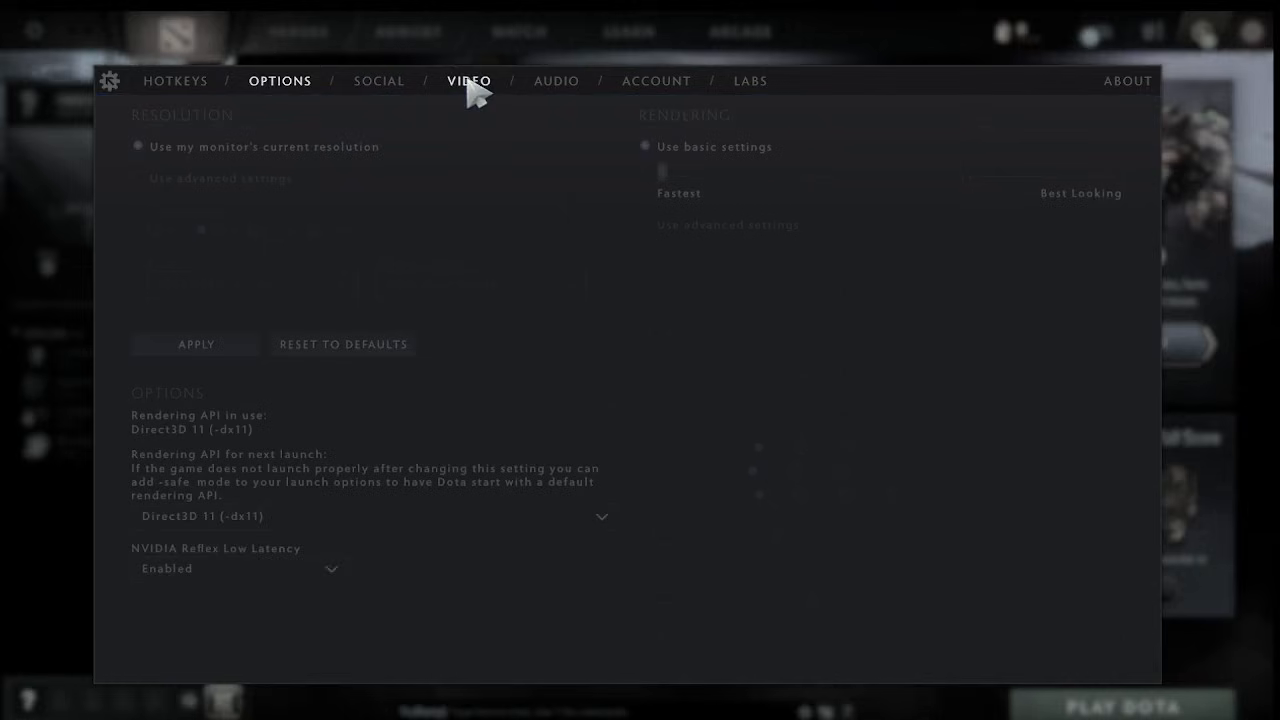
{"action": "left_click", "coordinate": [468, 80]}
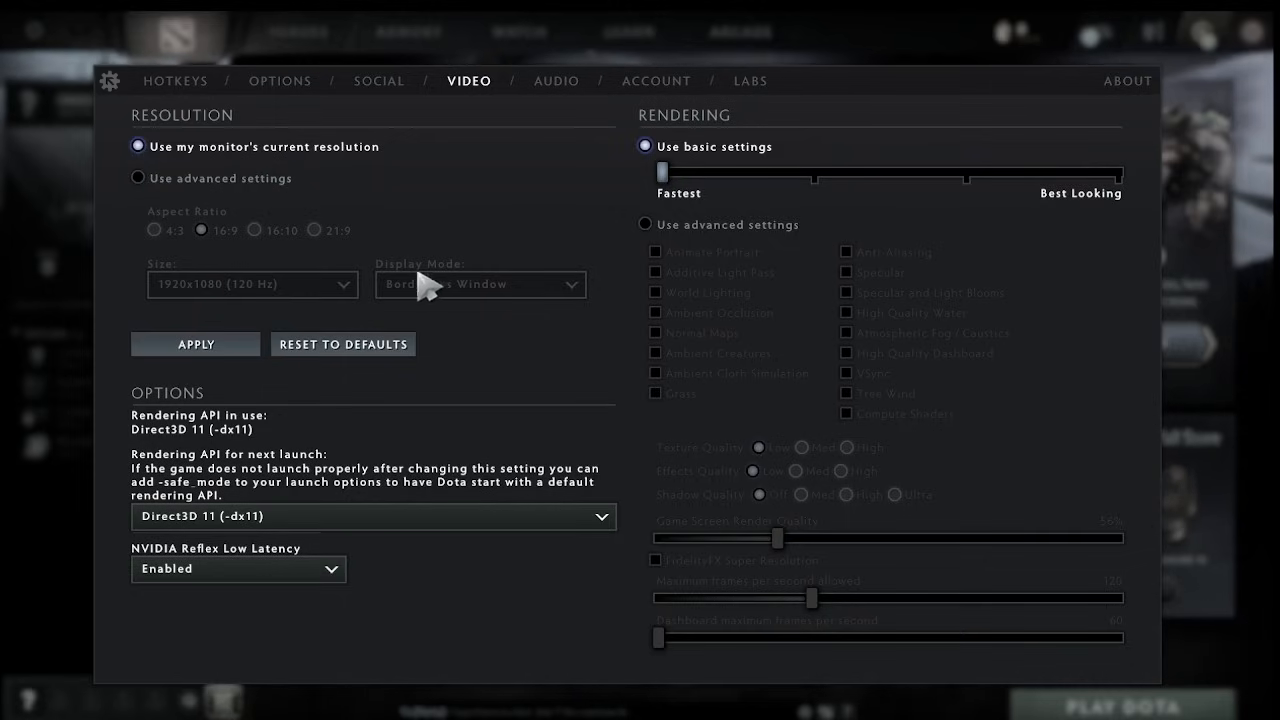
{"action": "mouse_move", "coordinate": [478, 296]}
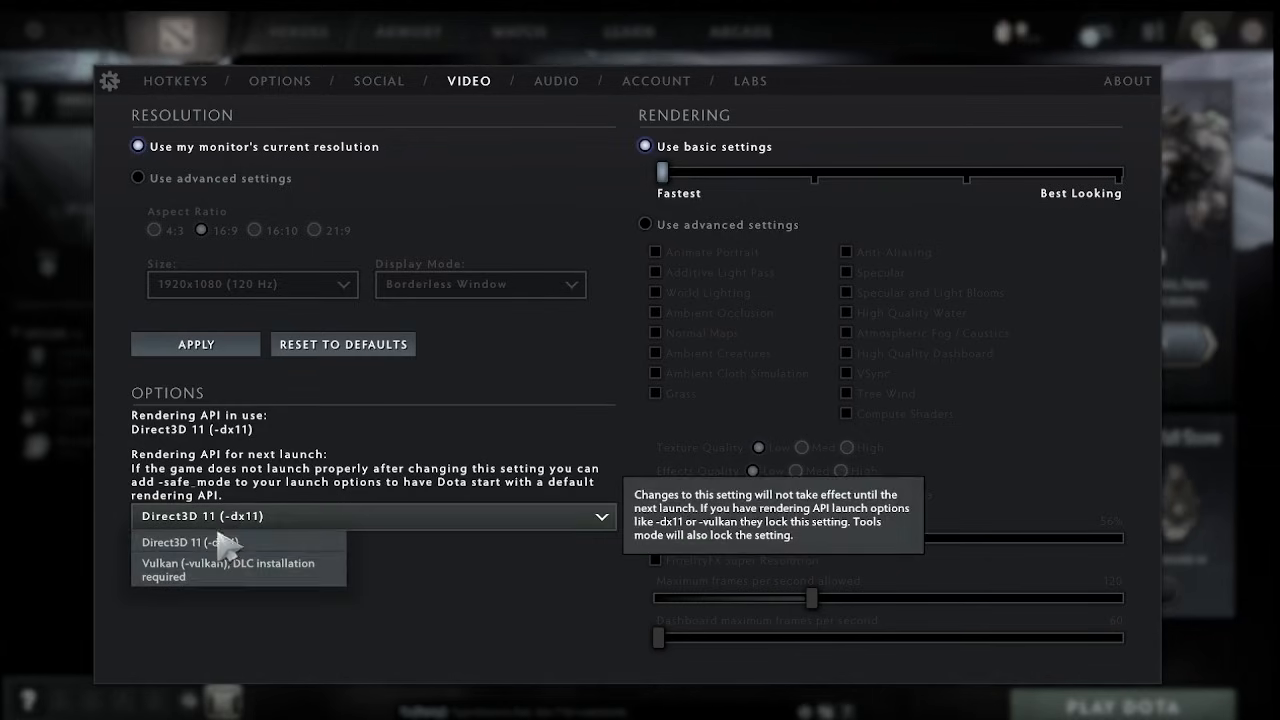
{"action": "left_click", "coordinate": [228, 564]}
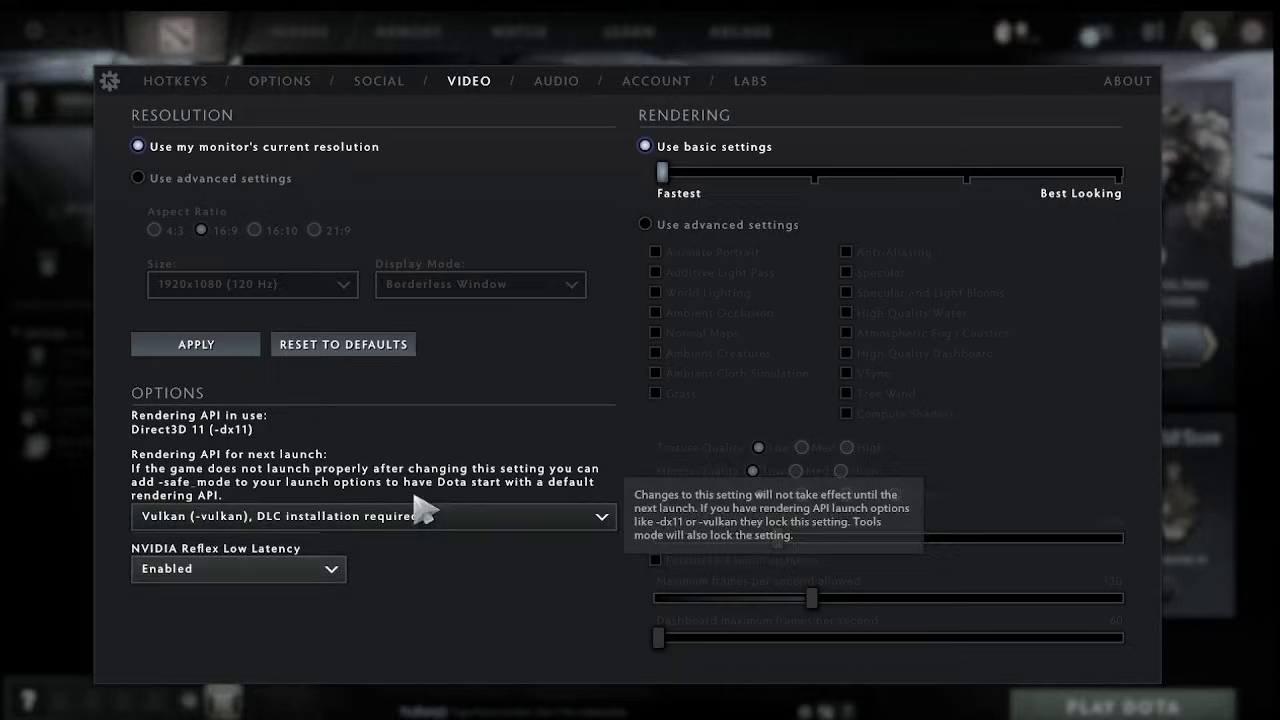
{"action": "mouse_move", "coordinate": [430, 544]}
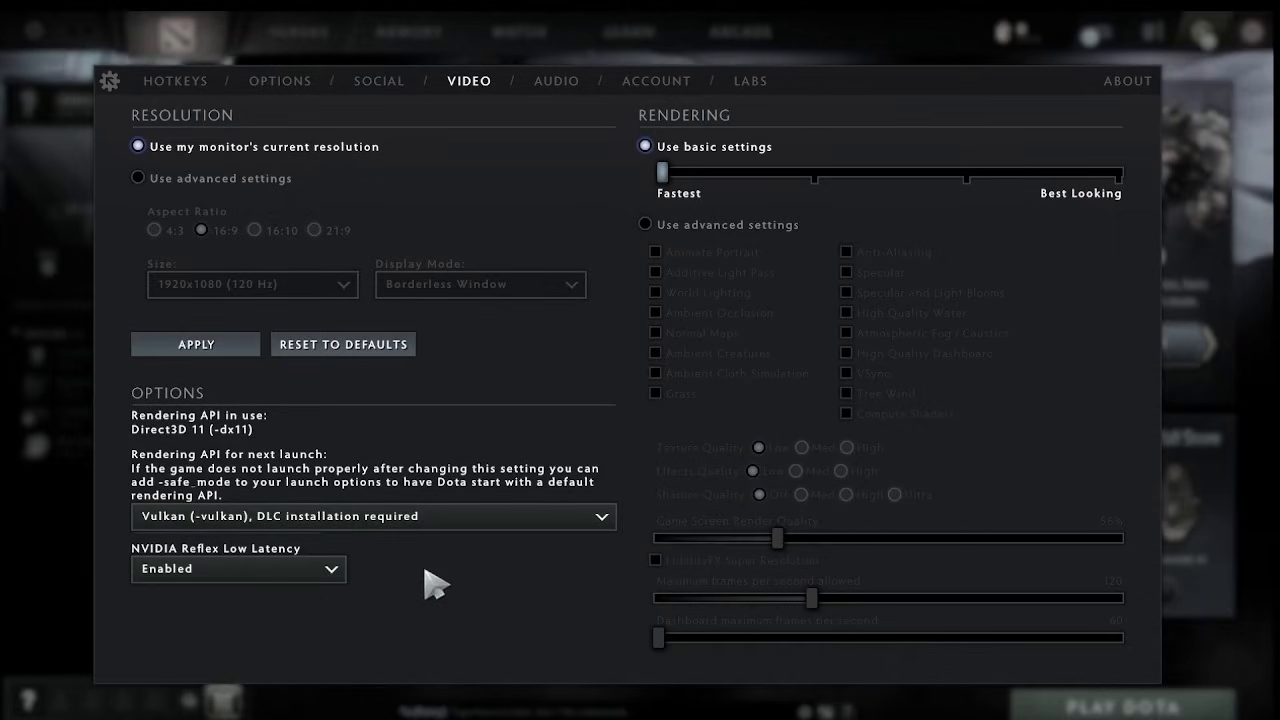
{"action": "mouse_move", "coordinate": [464, 524]}
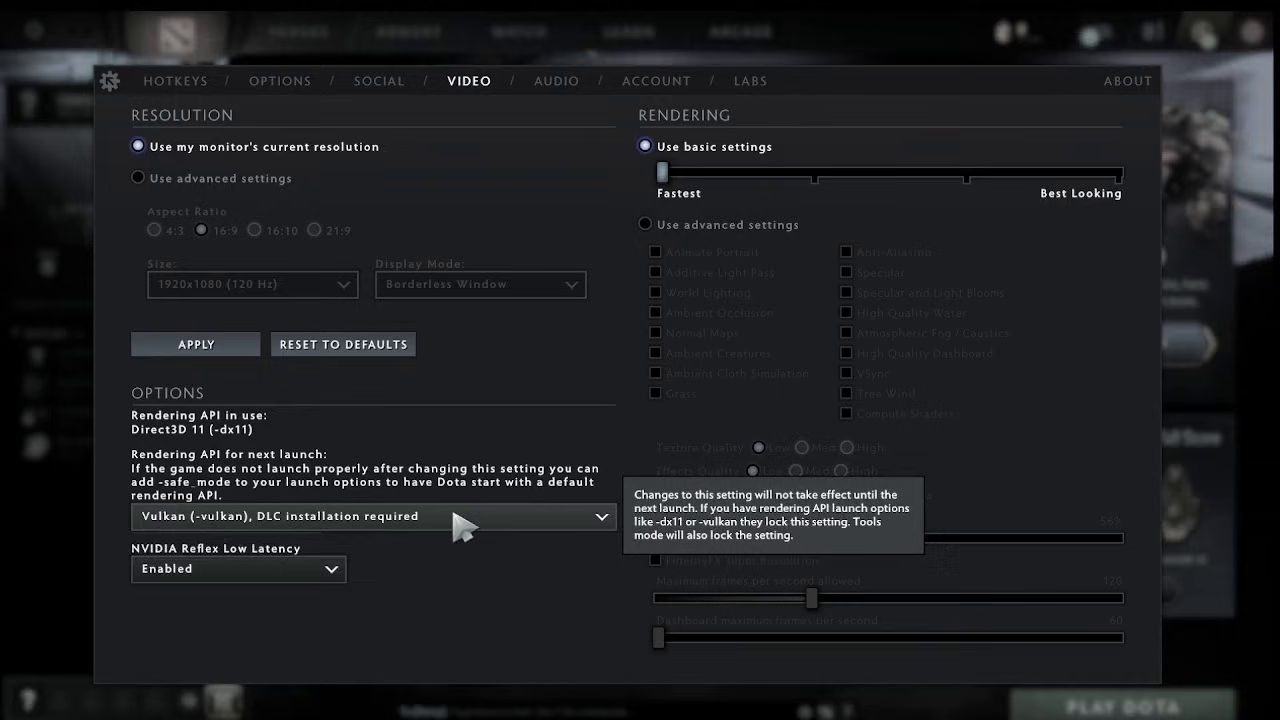
{"action": "left_click", "coordinate": [372, 516]}
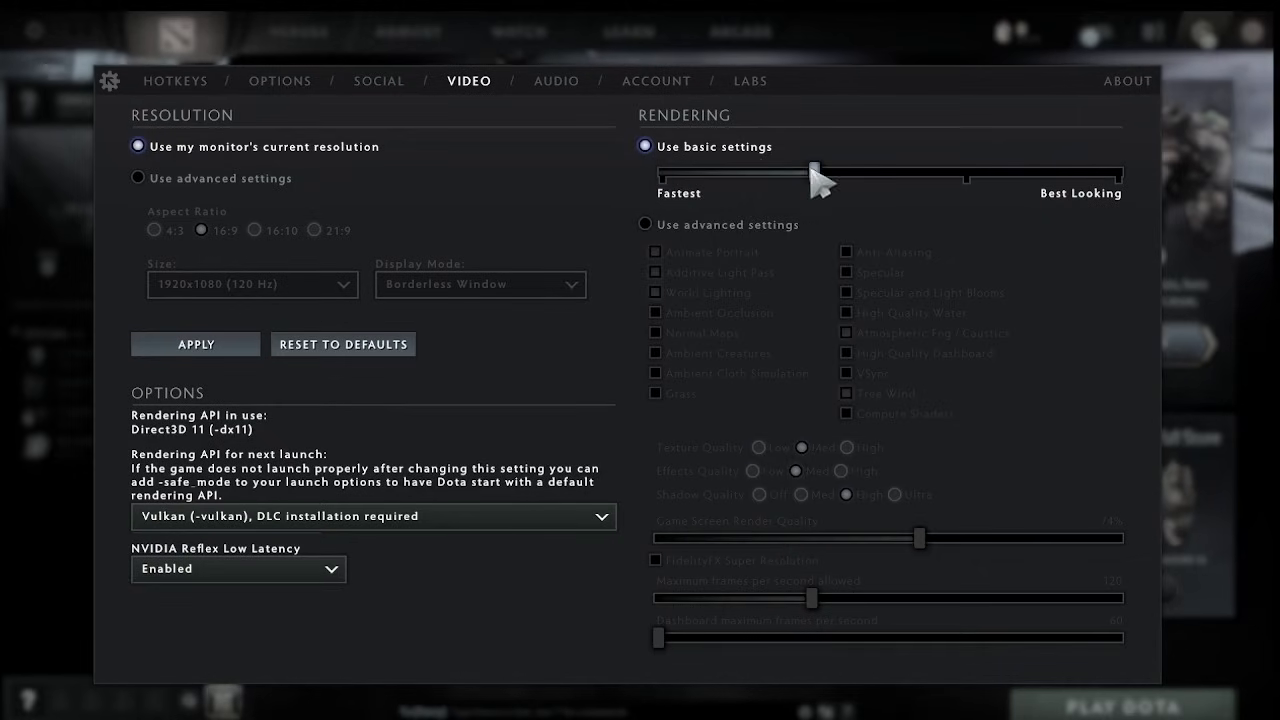
{"action": "left_click_drag", "start_coordinate": [816, 176], "coordinate": [964, 176]}
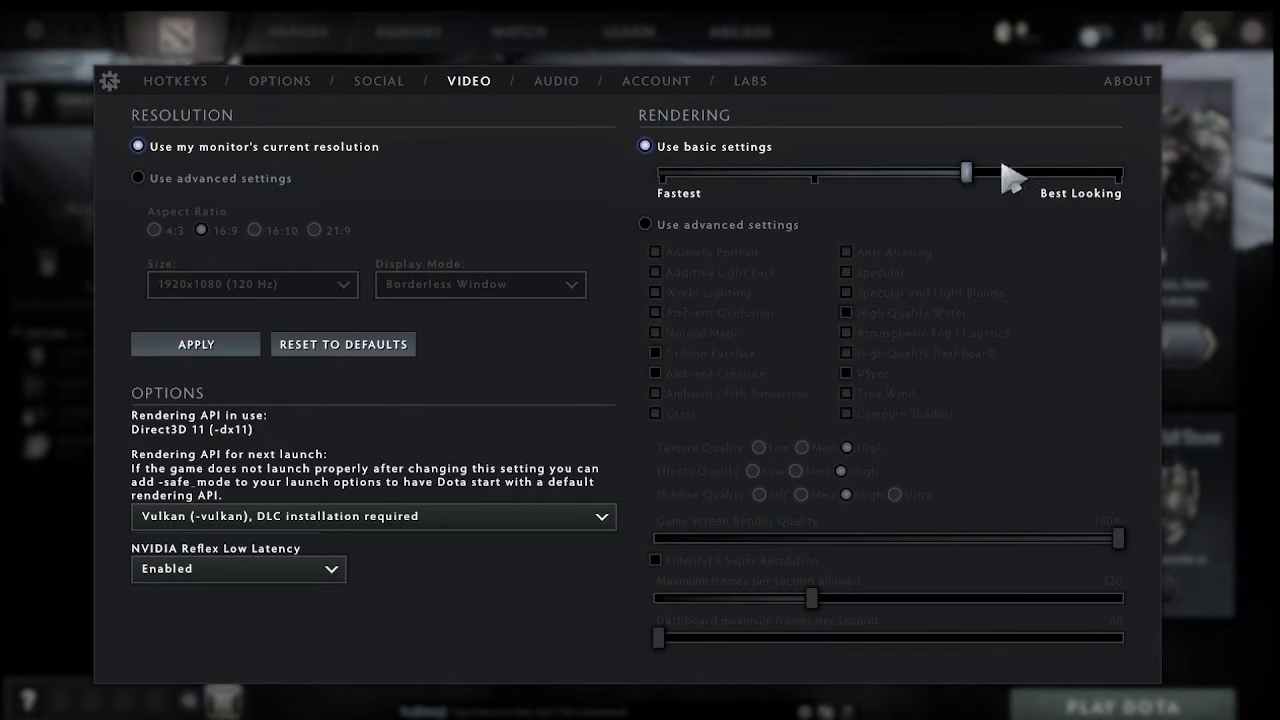
{"action": "left_click_drag", "start_coordinate": [964, 172], "coordinate": [812, 172]}
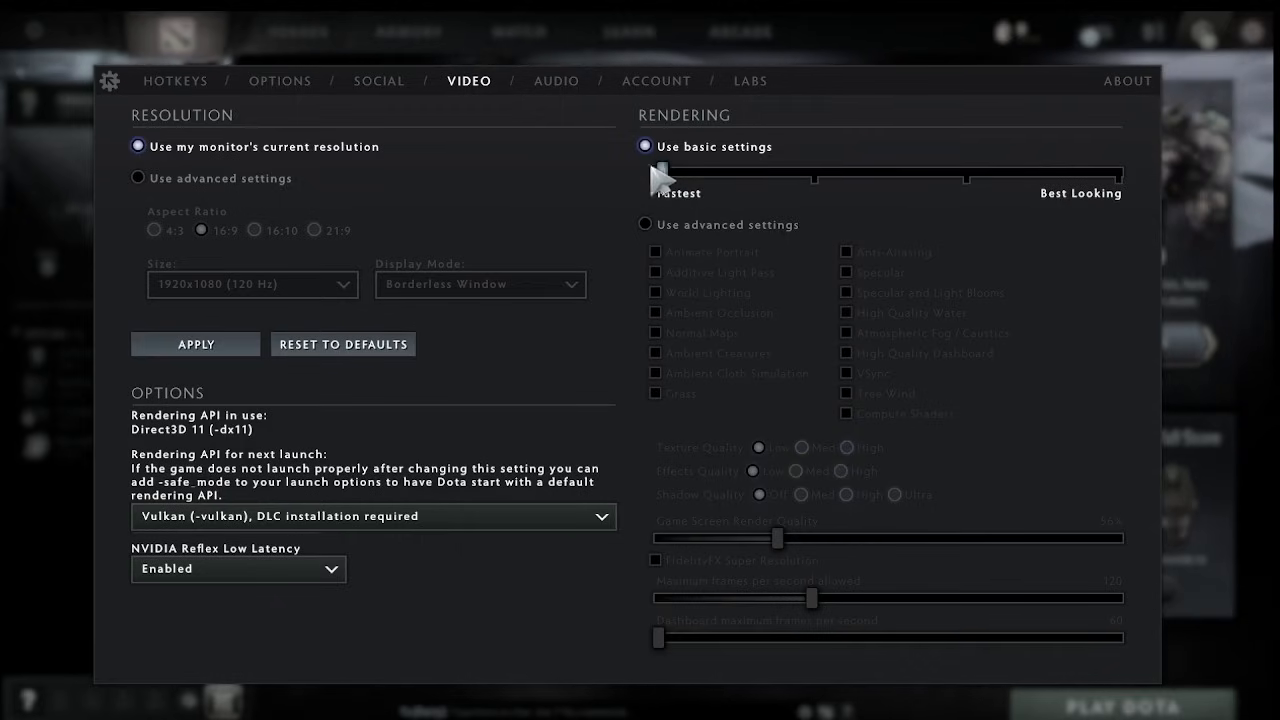
{"action": "mouse_move", "coordinate": [700, 252]}
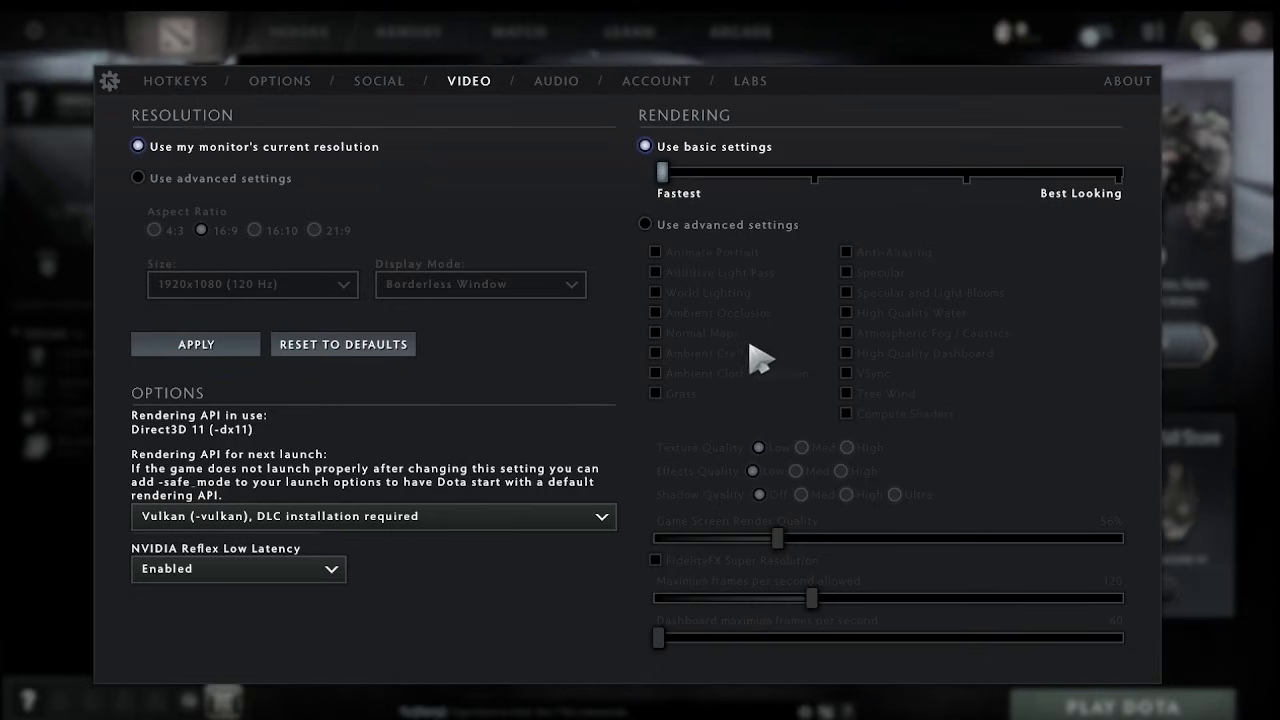
{"action": "mouse_move", "coordinate": [650, 240]}
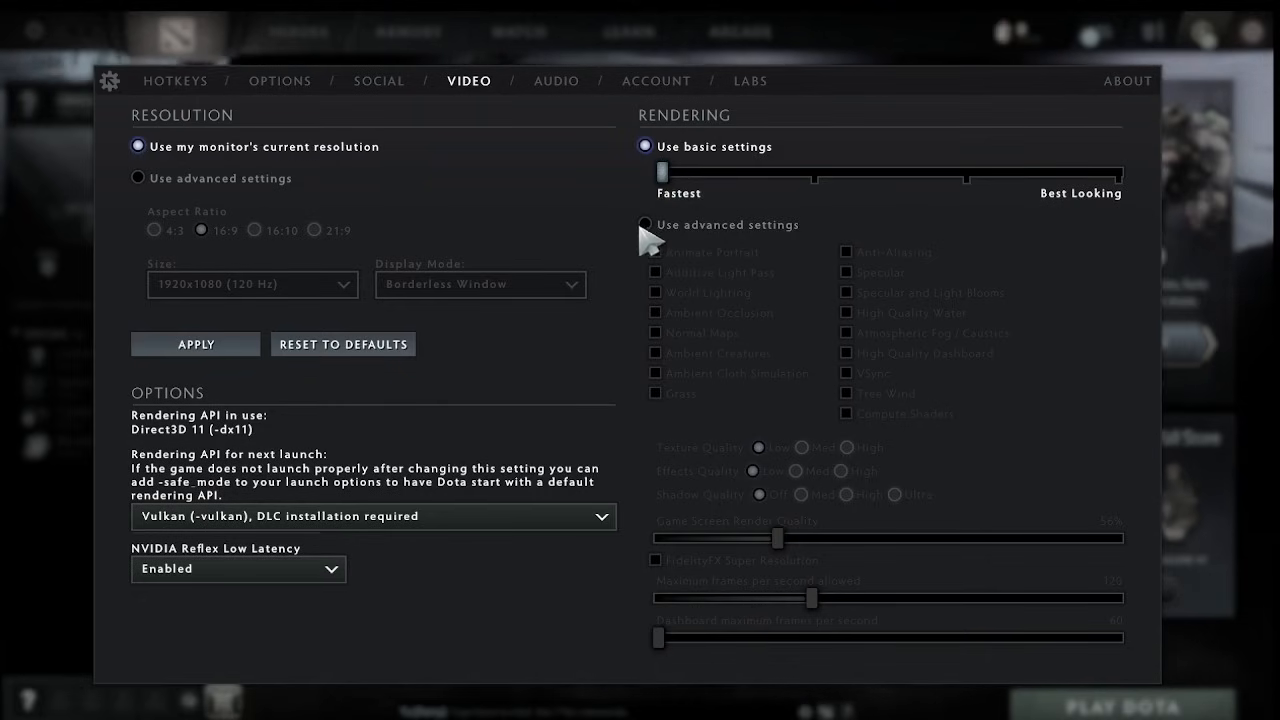
Use advanced rendering settings with Texture Quality Low and Shadow Quality Med.
{"action": "left_click", "coordinate": [644, 224]}
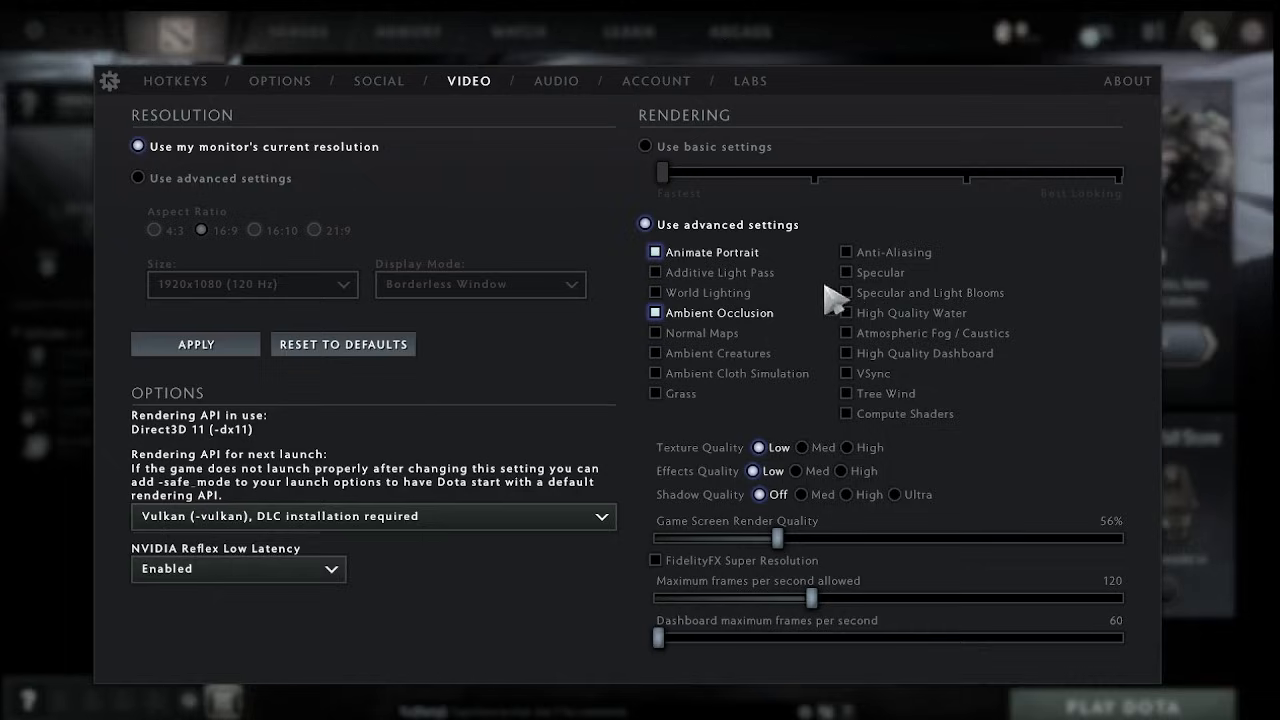
{"action": "mouse_move", "coordinate": [704, 456]}
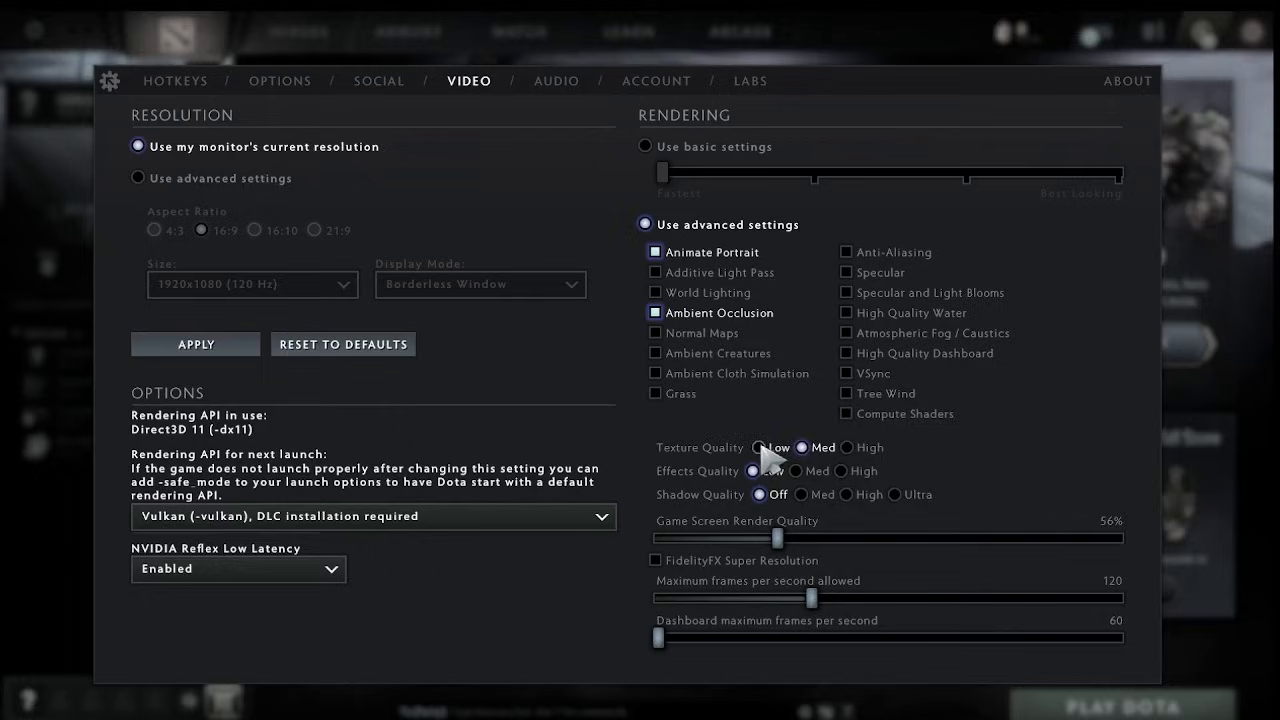
{"action": "left_click", "coordinate": [760, 448]}
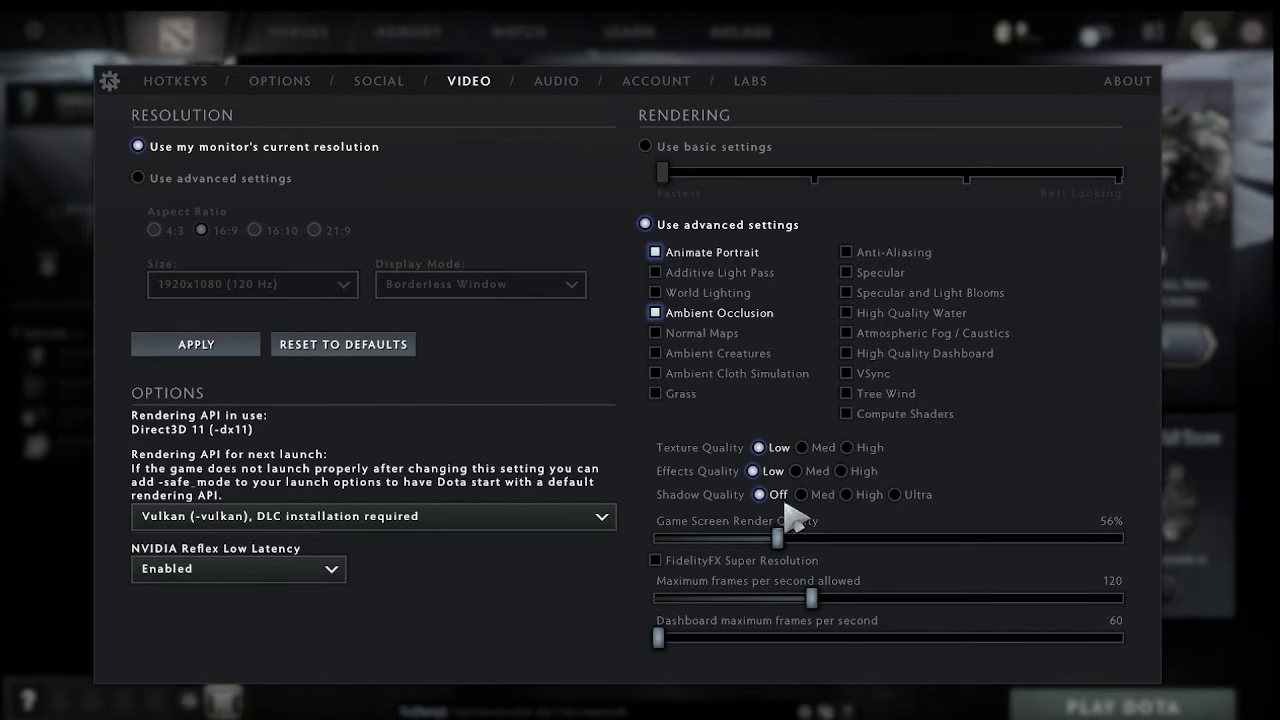
{"action": "left_click", "coordinate": [800, 494]}
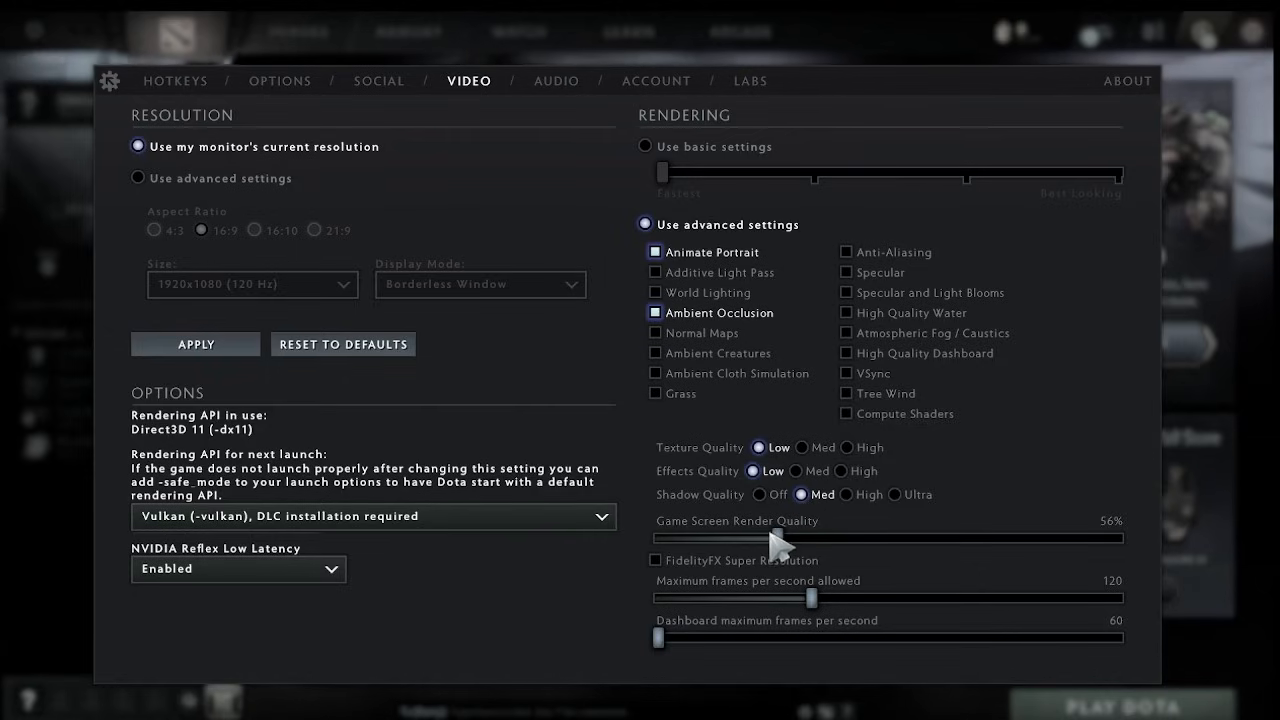
Slide Game Screen Render Quality to 100% and maximum frames per second to 240.
{"action": "left_click_drag", "start_coordinate": [776, 538], "coordinate": [1120, 538]}
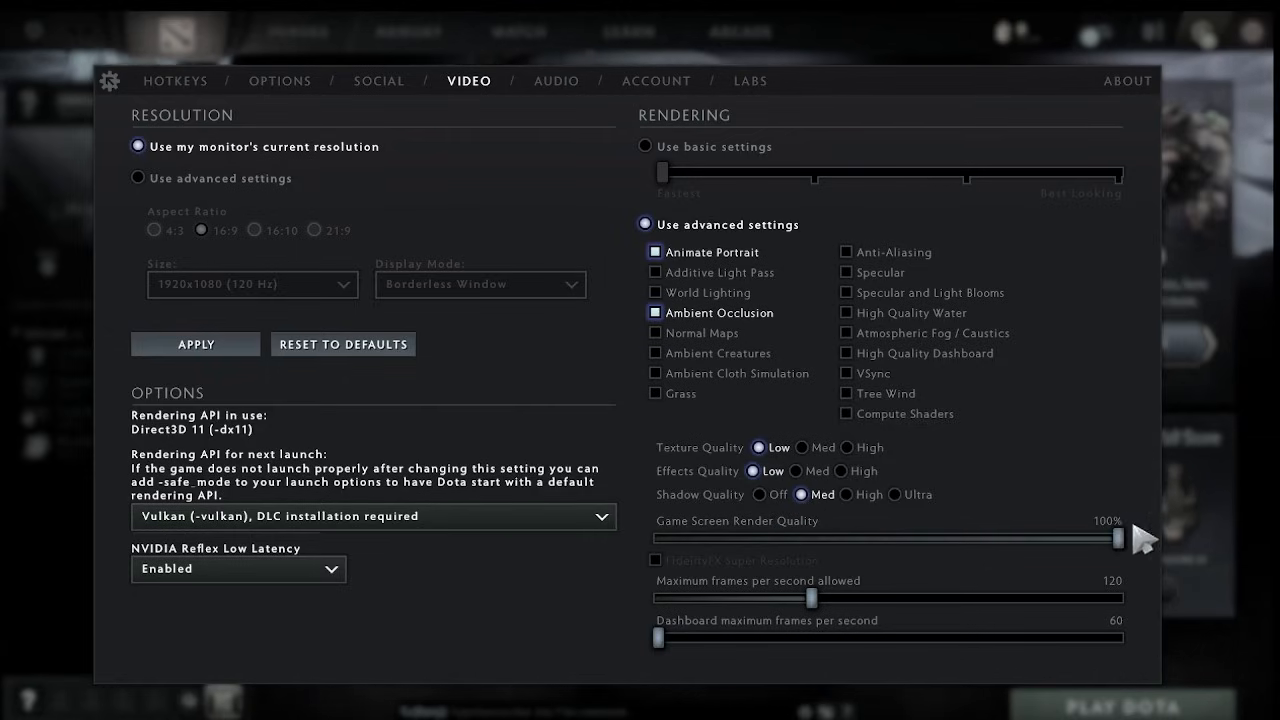
{"action": "mouse_move", "coordinate": [730, 530]}
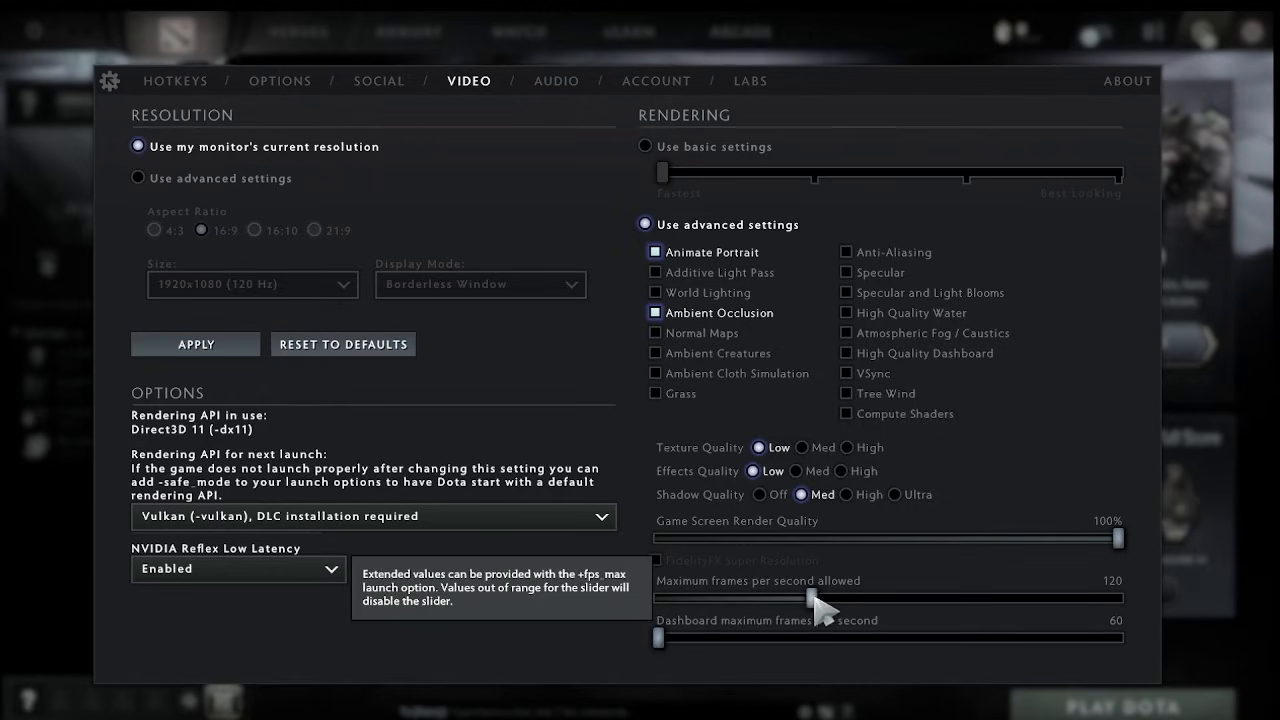
{"action": "left_click_drag", "start_coordinate": [810, 598], "coordinate": [1120, 598]}
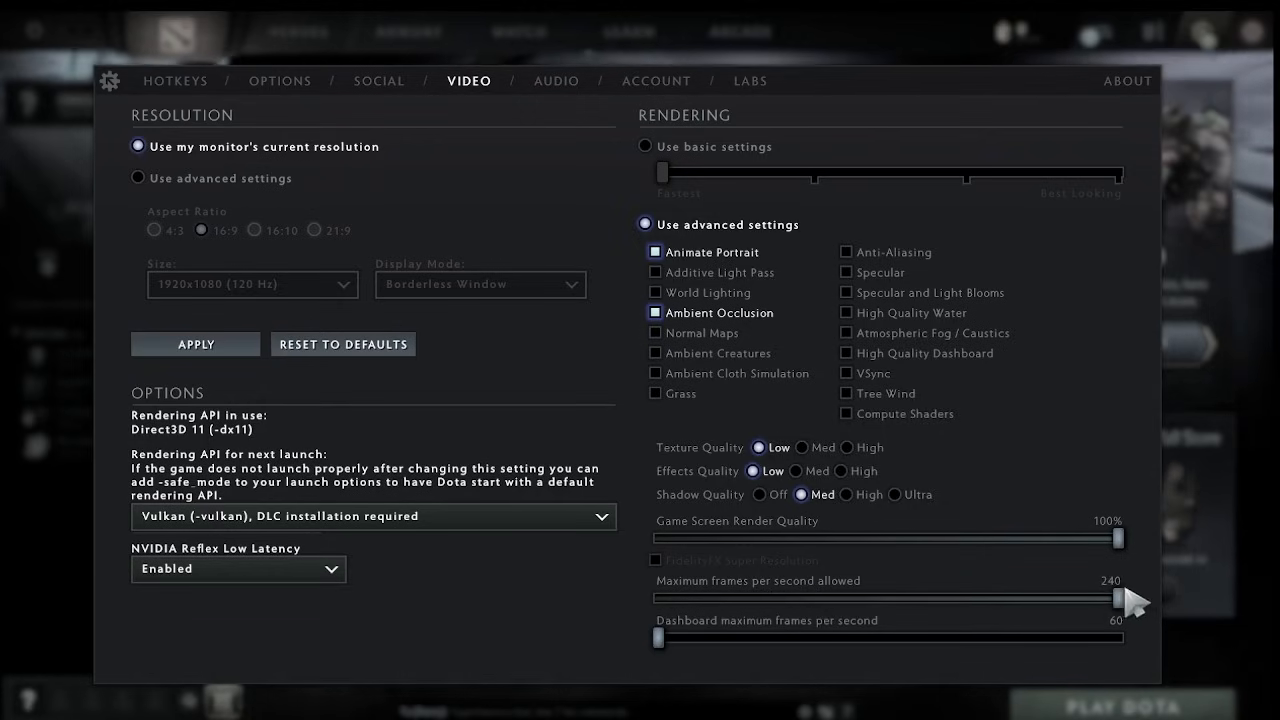